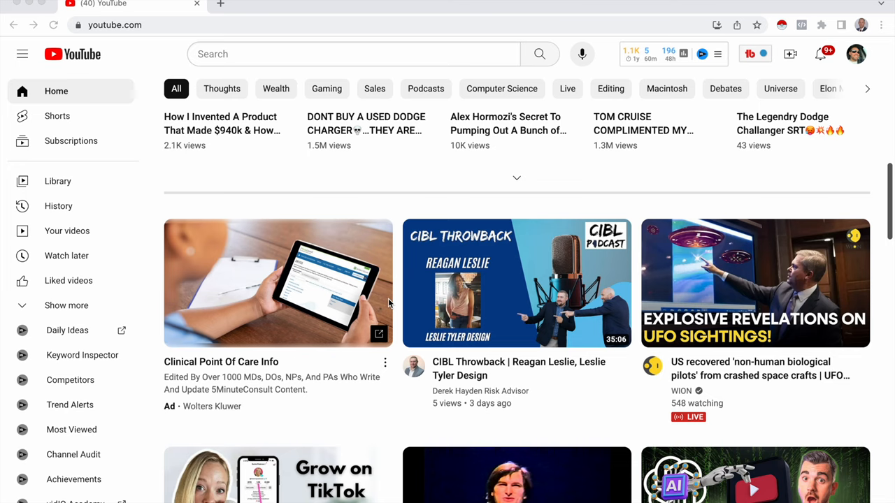
pyautogui.moveTo(738, 148)
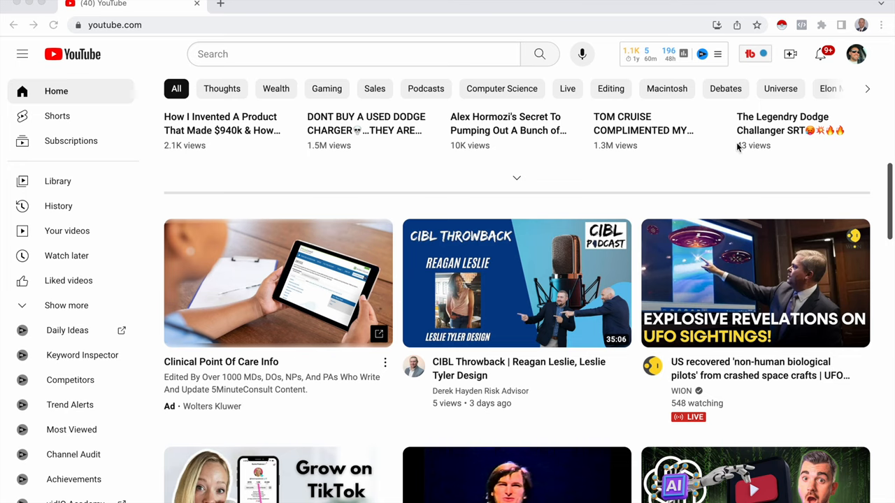
pyautogui.moveTo(859, 53)
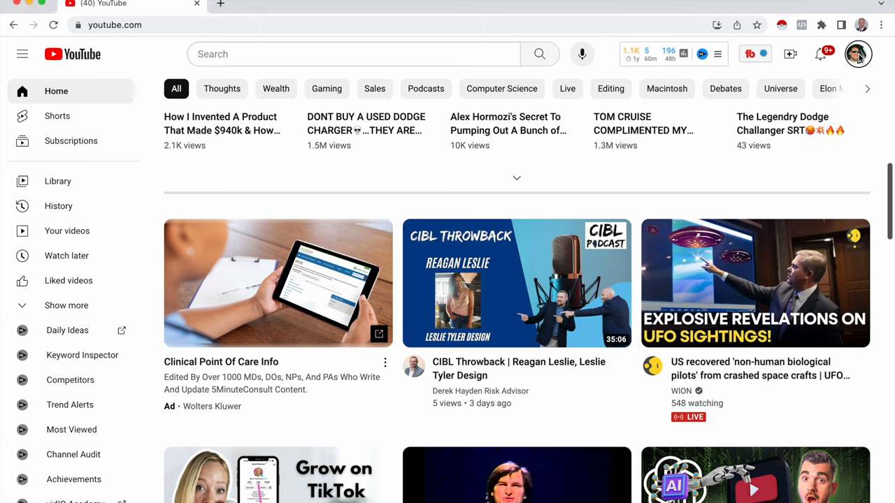
# Step: Open YouTube Studio for the channel from the account menu under the profile avatar
pyautogui.click(859, 53)
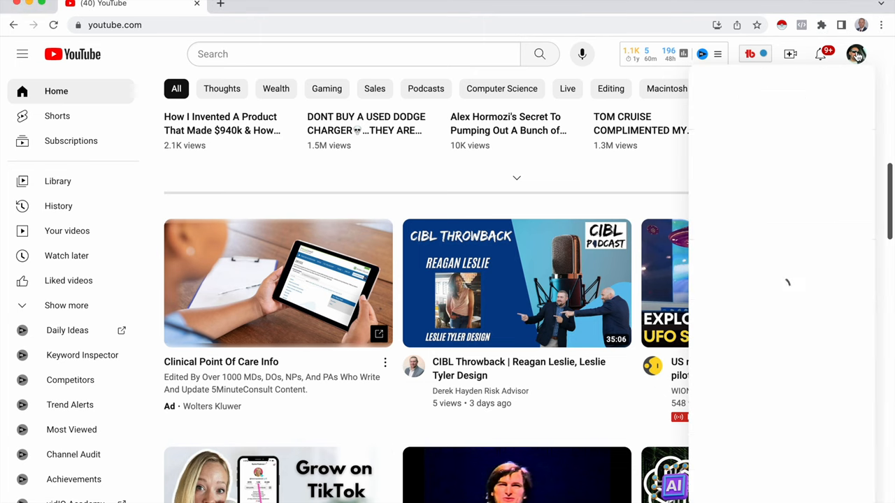
pyautogui.click(856, 53)
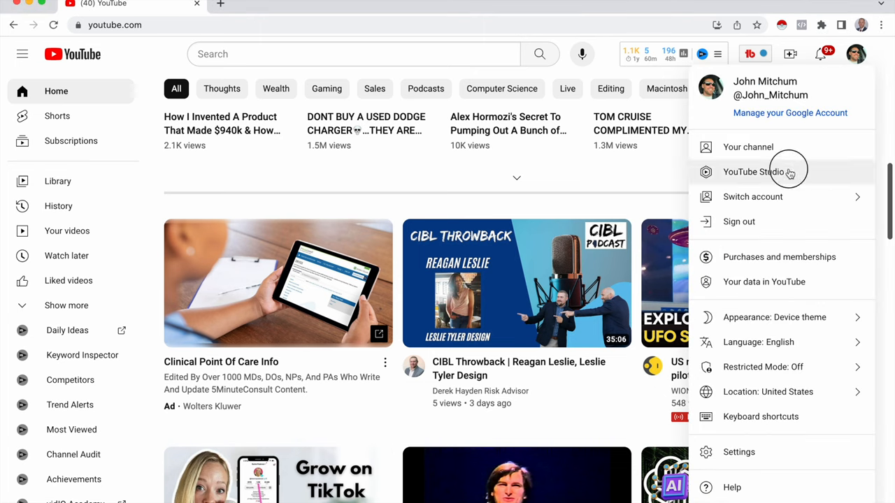
pyautogui.click(754, 171)
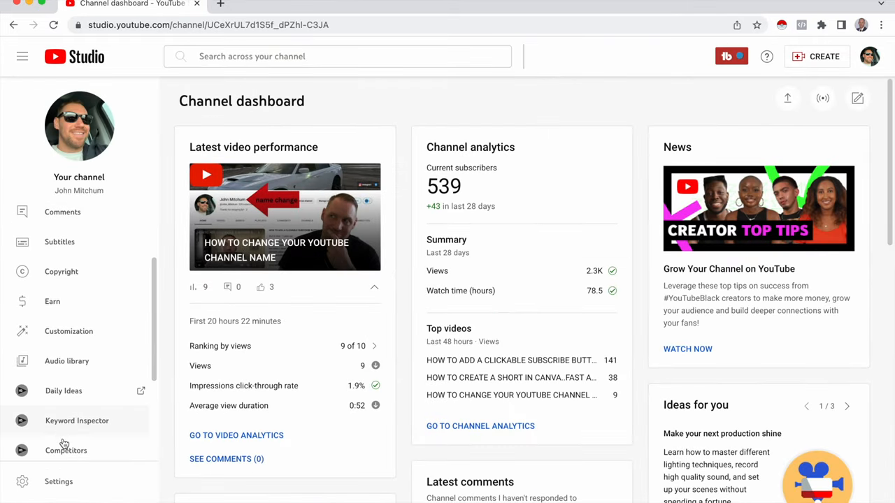
# Step: Show Channel settings' Feature eligibility, highlighting live streaming under the enabled Intermediate features
pyautogui.click(59, 481)
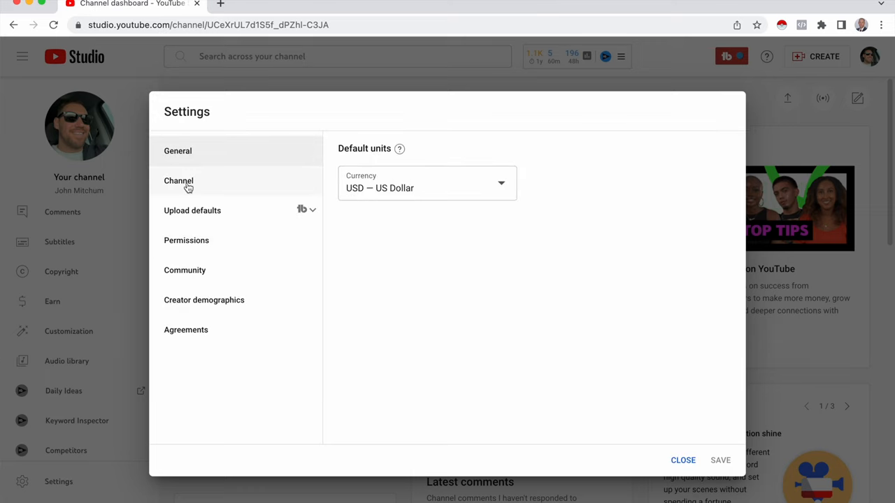
pyautogui.click(179, 180)
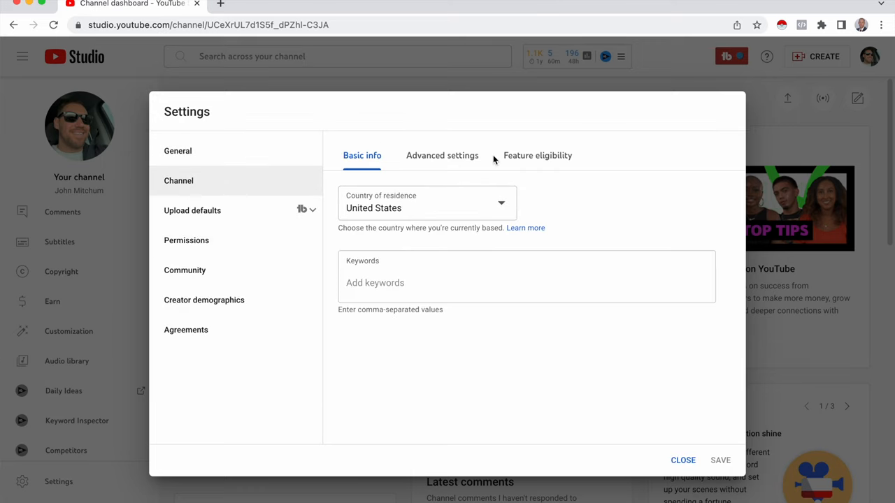
pyautogui.click(537, 155)
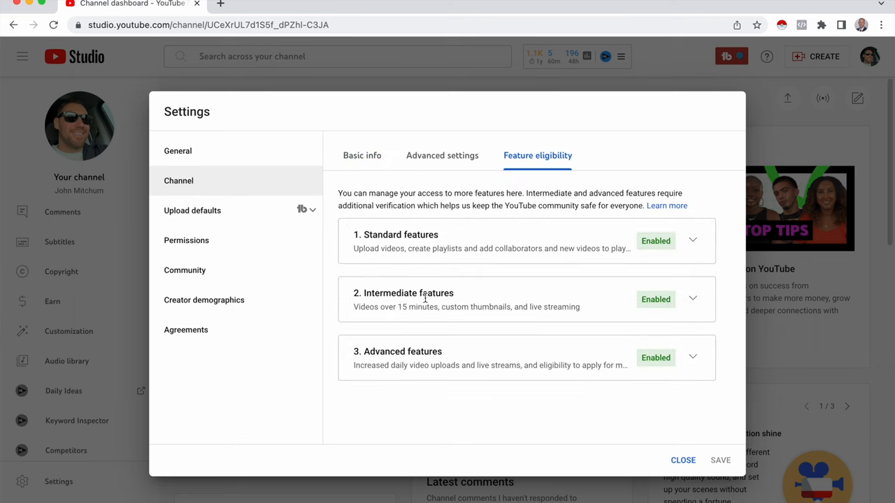
pyautogui.moveTo(612, 319)
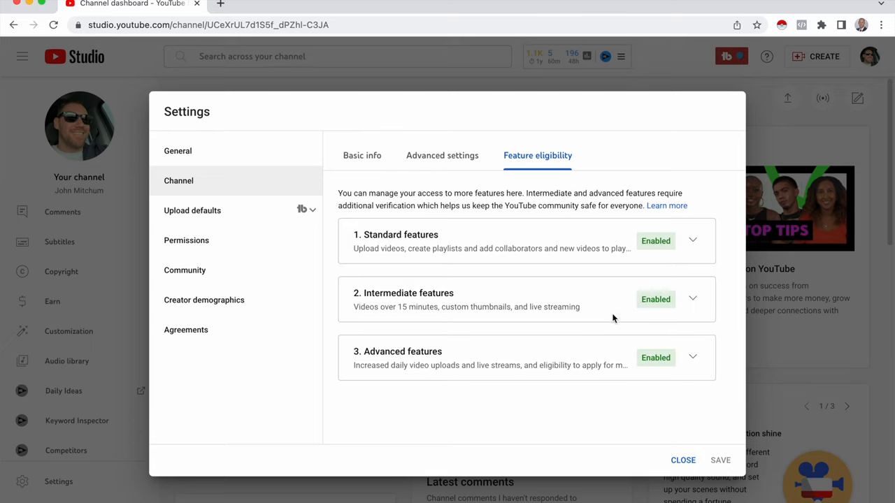
pyautogui.doubleClick(554, 308)
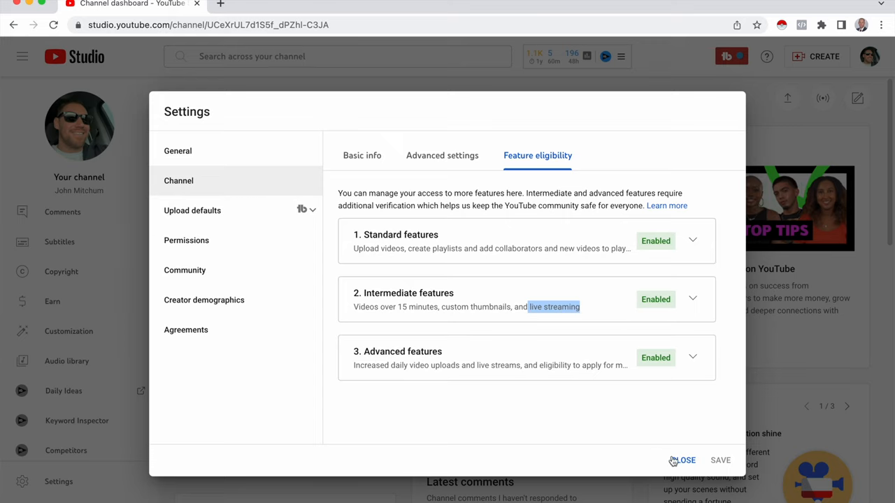
# Step: Close settings and start a new live stream via Create > Go live
pyautogui.click(683, 460)
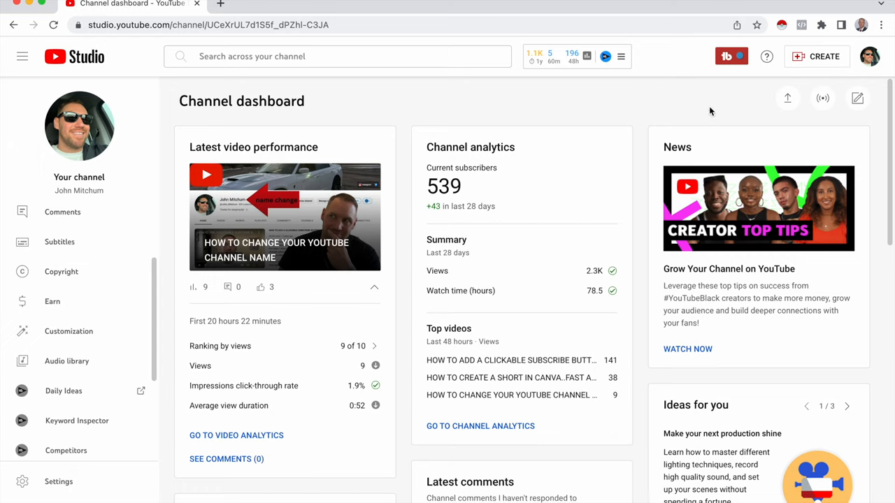
pyautogui.moveTo(822, 61)
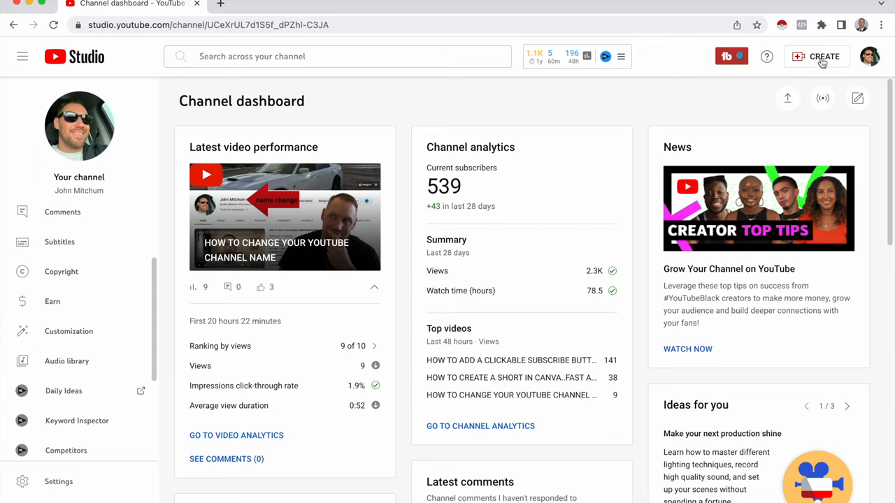
pyautogui.click(817, 56)
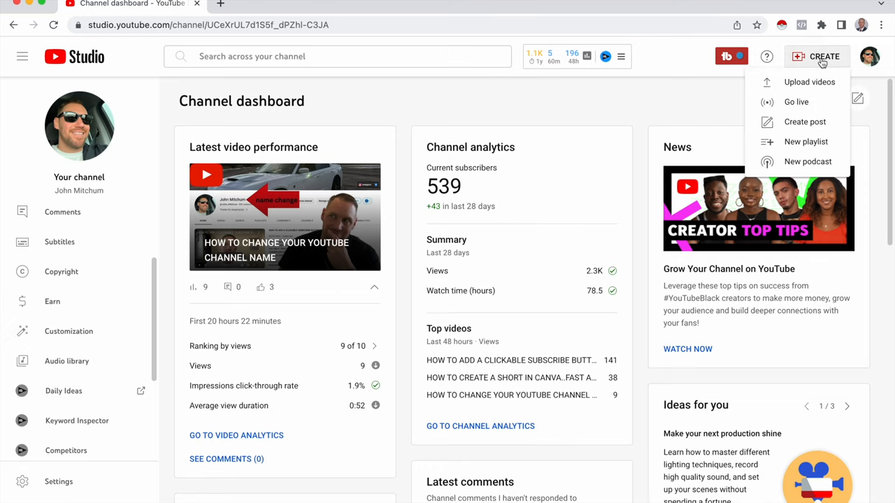
pyautogui.moveTo(796, 100)
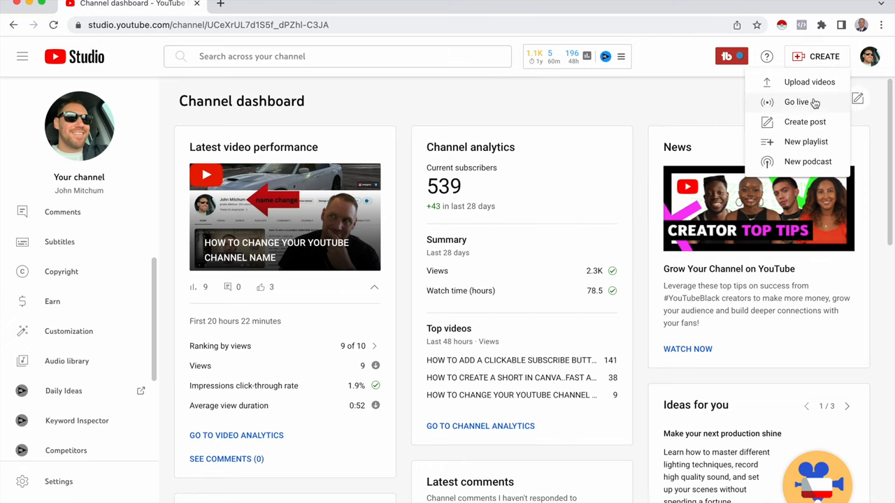
pyautogui.click(798, 102)
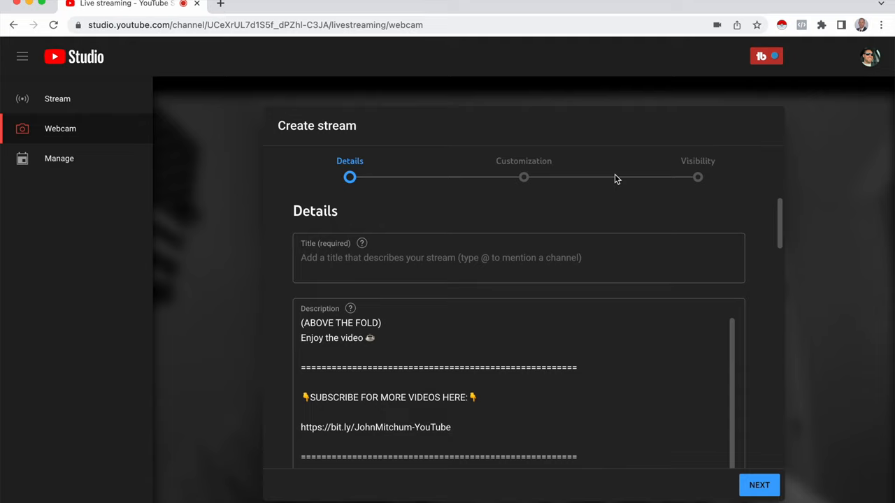
pyautogui.moveTo(610, 204)
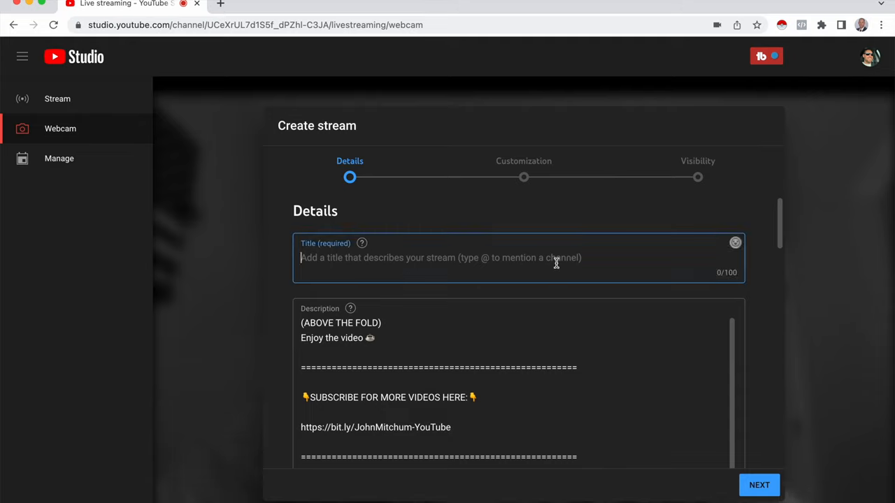
# Step: Enter 'lets live stream together' as the stream's title
pyautogui.write('lets live s')
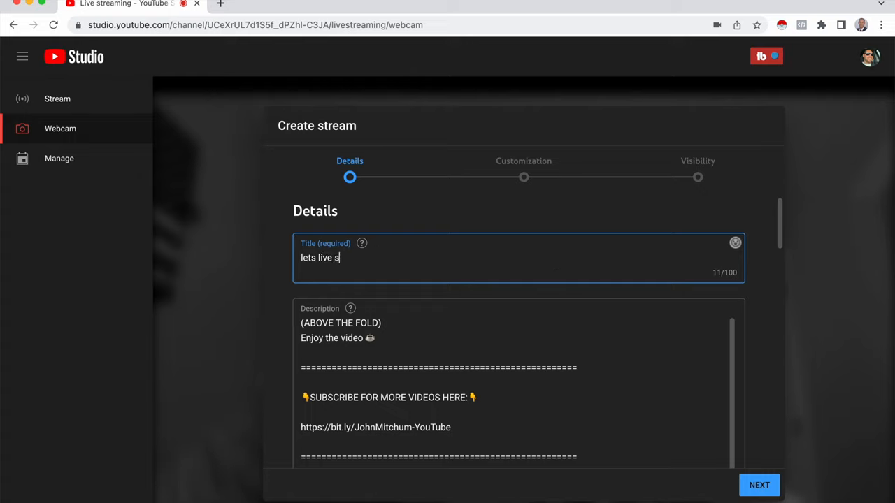
pyautogui.write('tream toget')
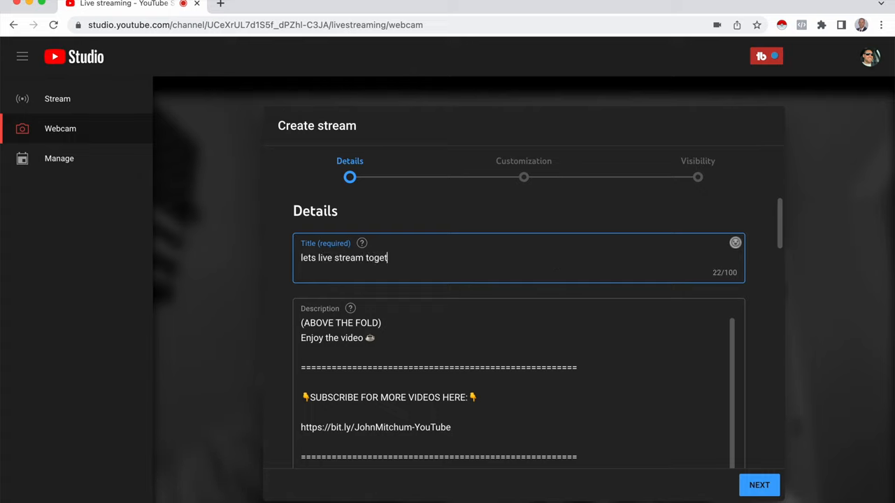
pyautogui.write('her')
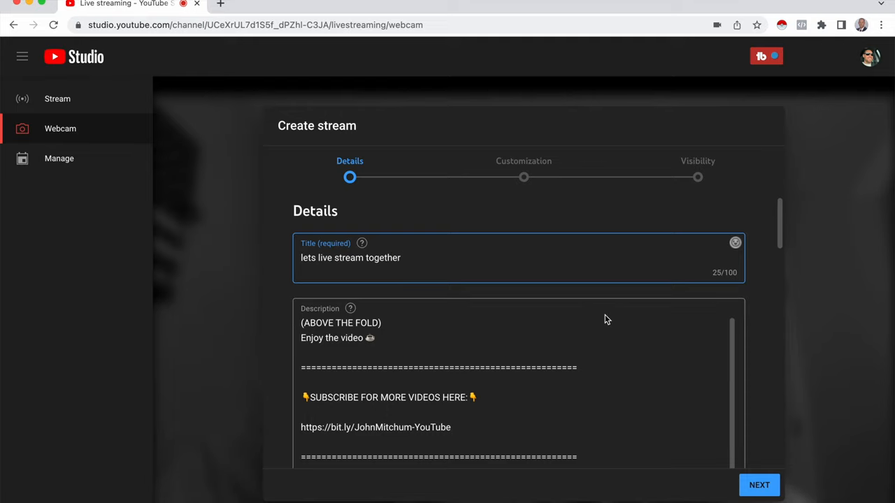
# Step: Review the details form, keeping People & Blogs category and audience not made for kids
pyautogui.scroll(-3)
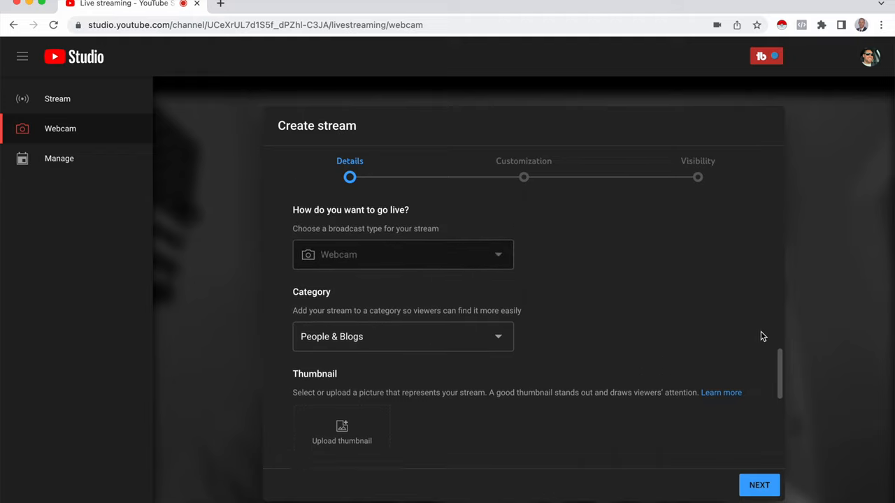
pyautogui.scroll(3)
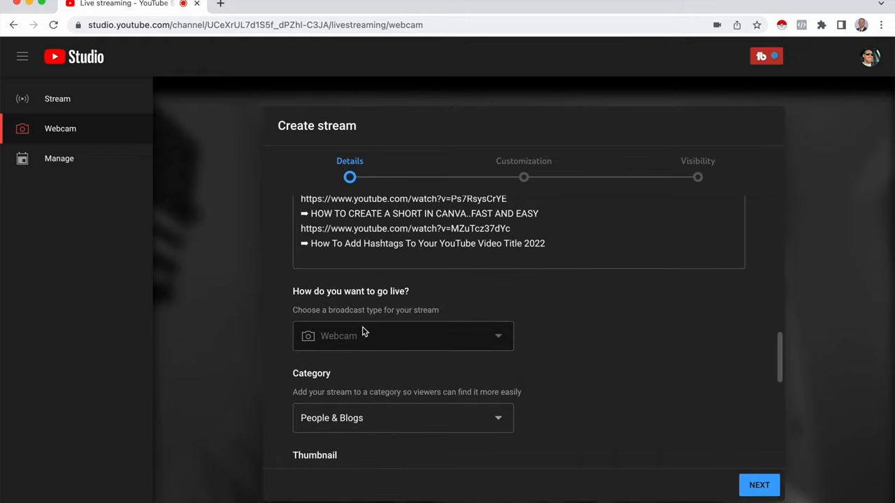
pyautogui.moveTo(683, 361)
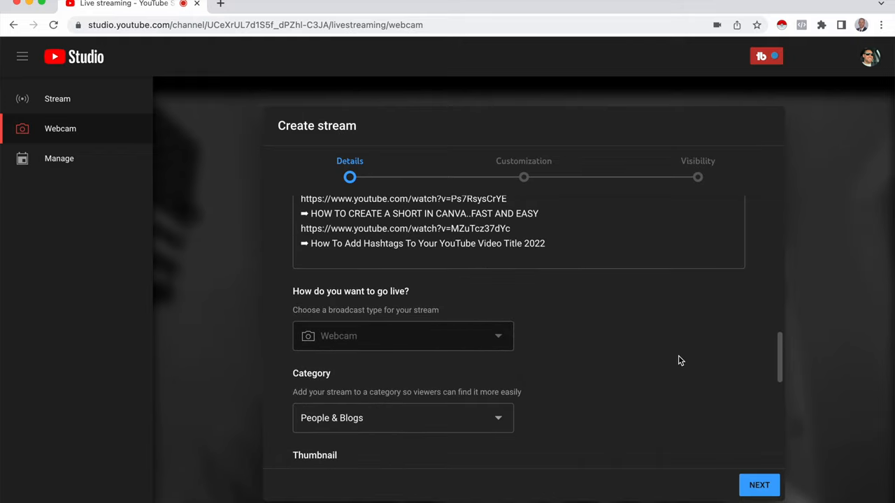
pyautogui.scroll(-3)
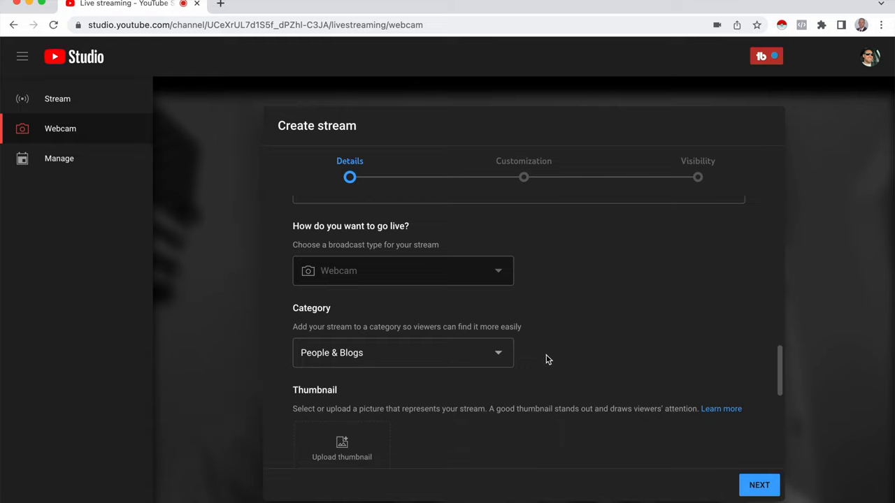
pyautogui.scroll(-3)
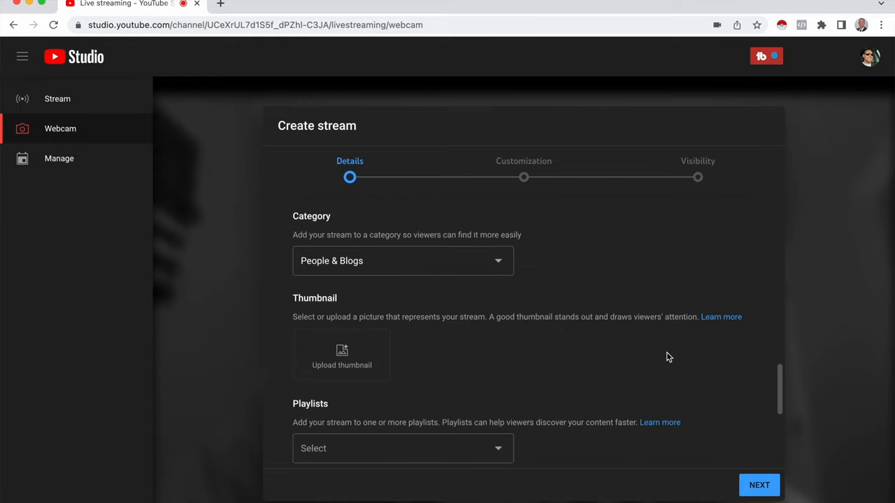
pyautogui.moveTo(342, 316)
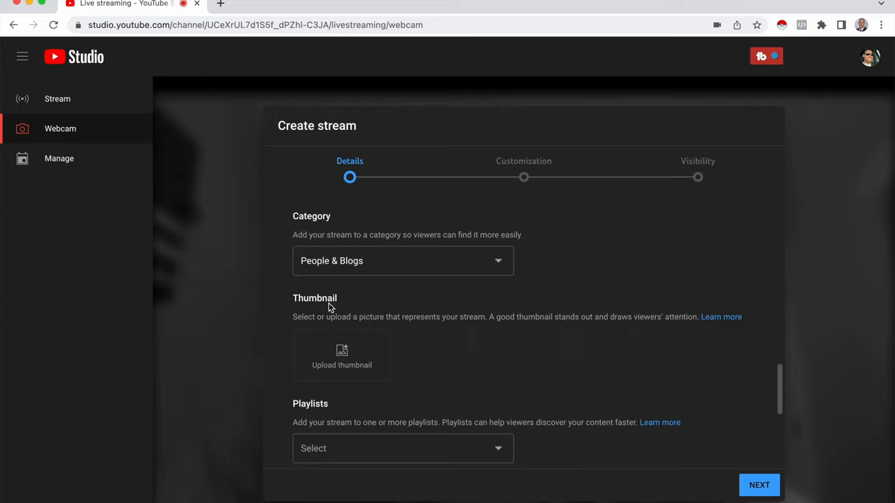
pyautogui.moveTo(538, 358)
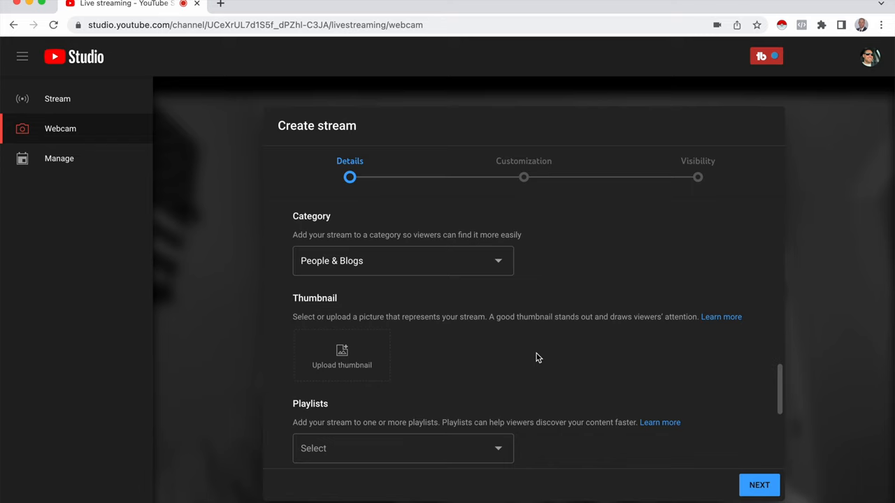
pyautogui.scroll(-3)
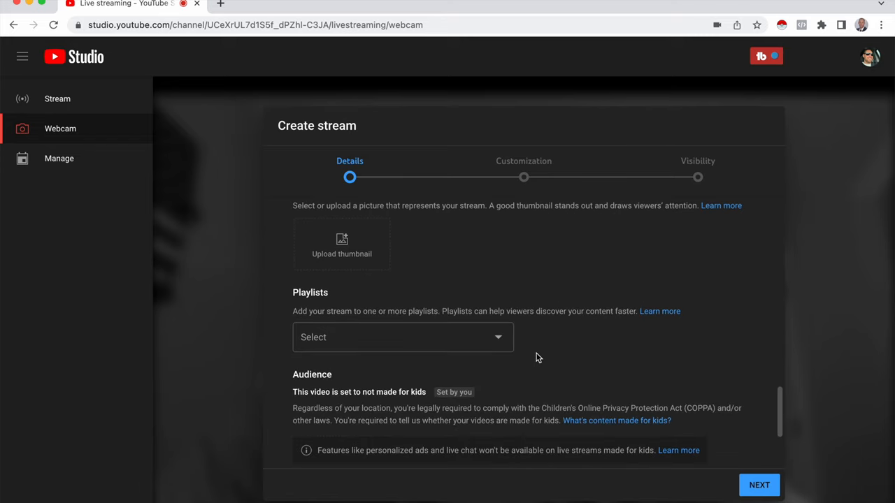
pyautogui.moveTo(605, 341)
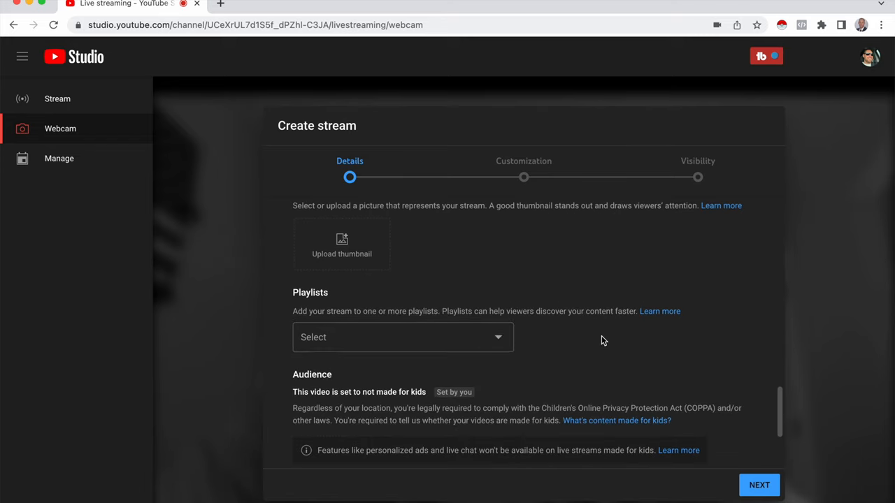
pyautogui.scroll(-3)
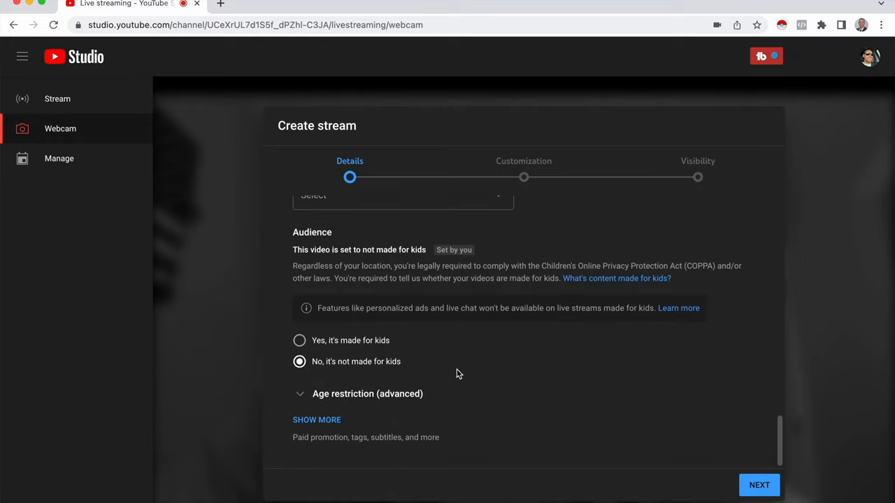
pyautogui.moveTo(324, 425)
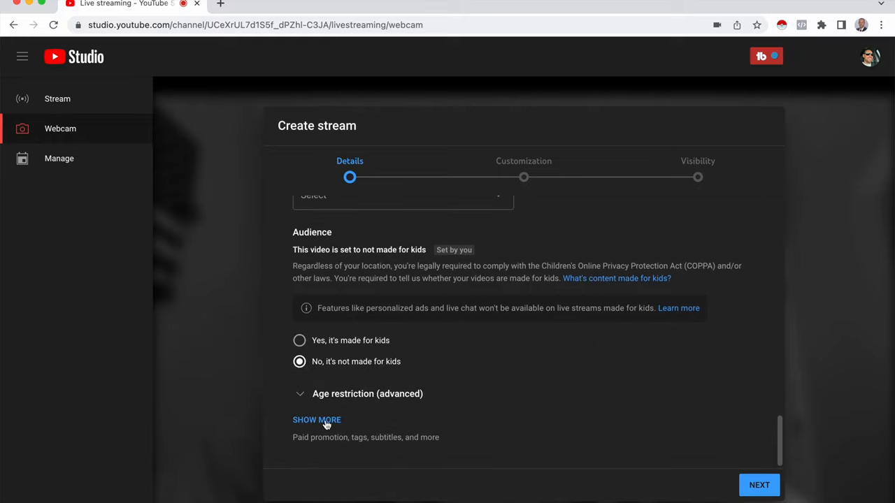
pyautogui.moveTo(400, 432)
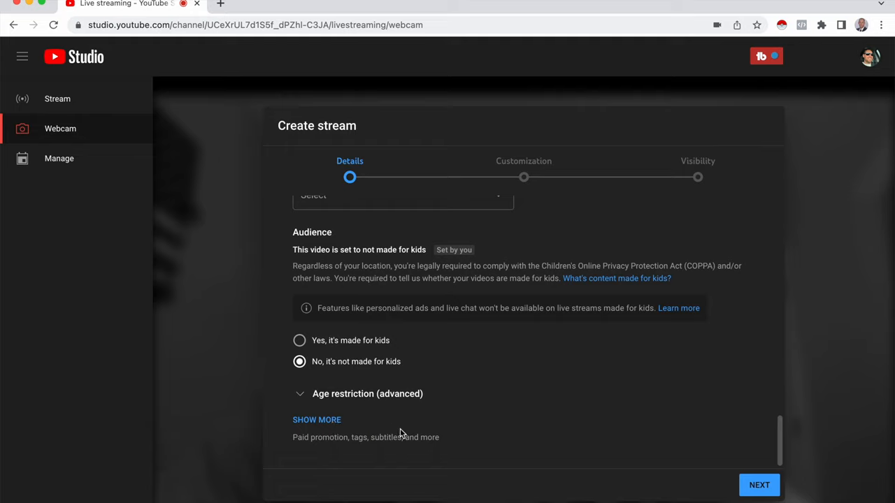
pyautogui.moveTo(730, 453)
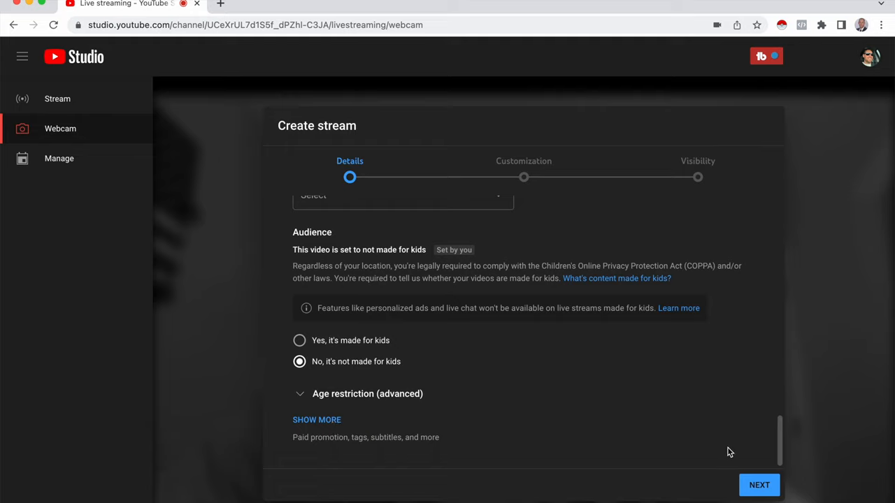
# Step: Advance to Customization and review live chat on, anyone can chat, reactions enabled, slow mode off
pyautogui.click(758, 486)
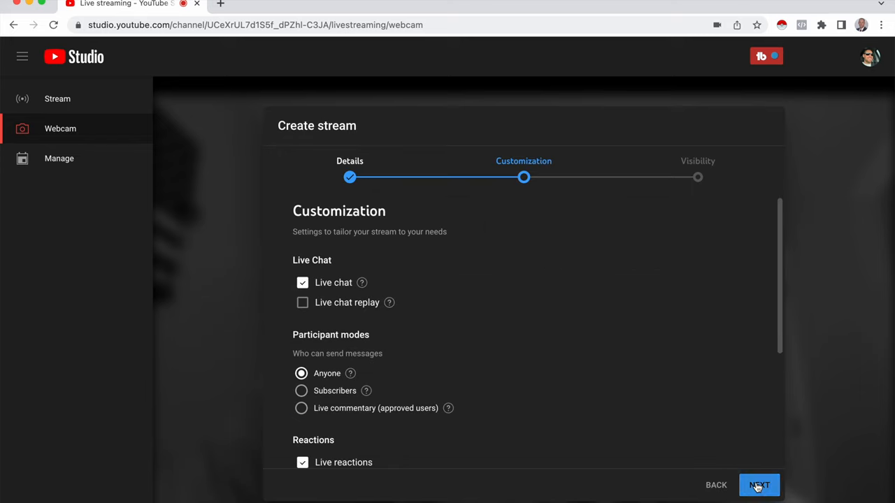
pyautogui.moveTo(322, 215)
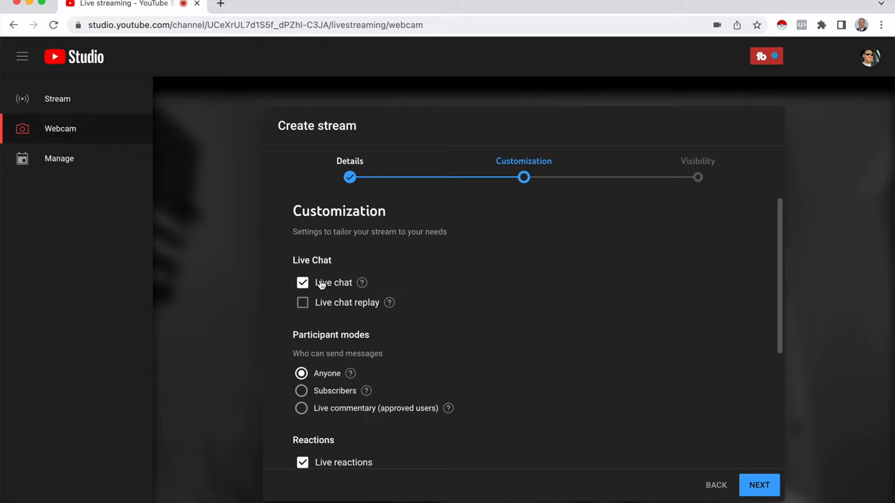
pyautogui.moveTo(431, 292)
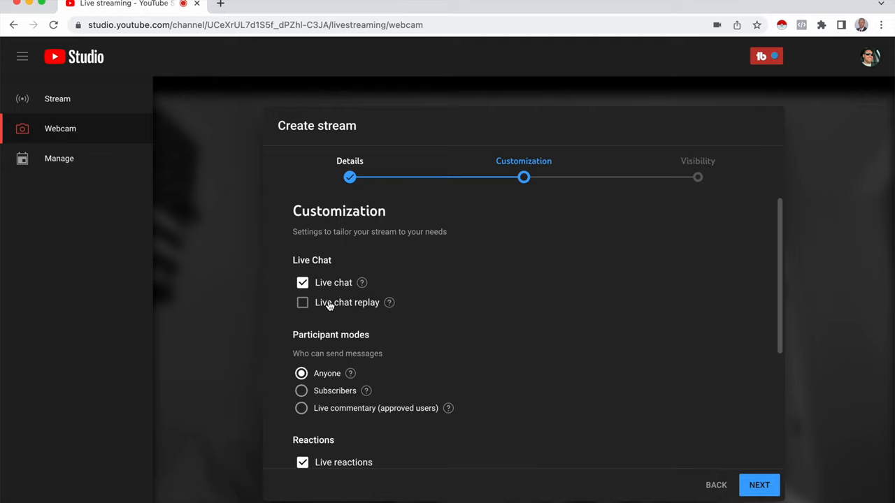
pyautogui.moveTo(370, 311)
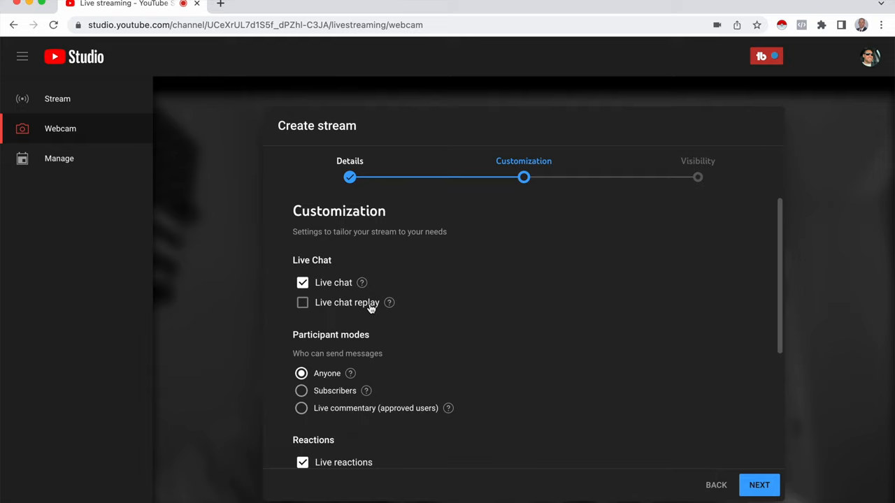
pyautogui.moveTo(467, 330)
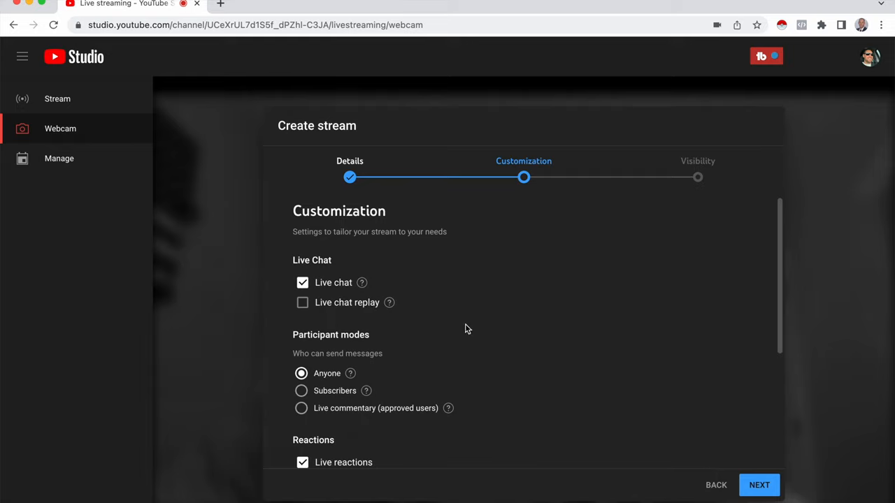
pyautogui.scroll(-3)
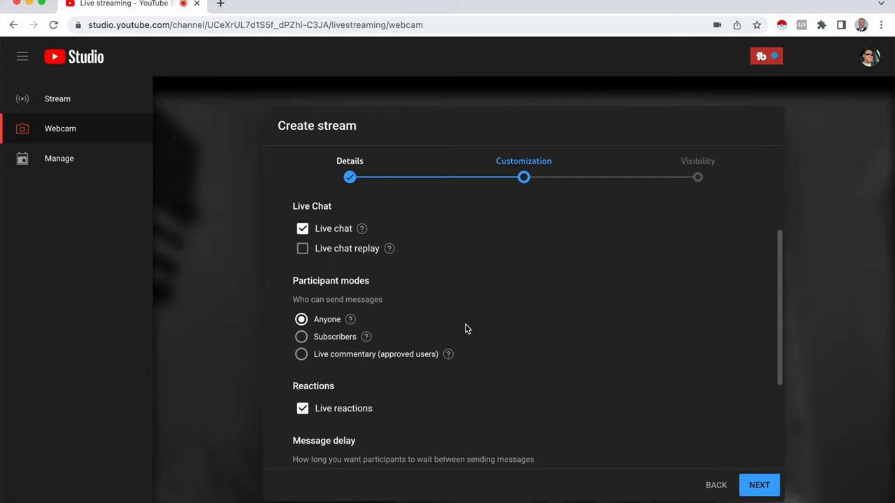
pyautogui.moveTo(349, 372)
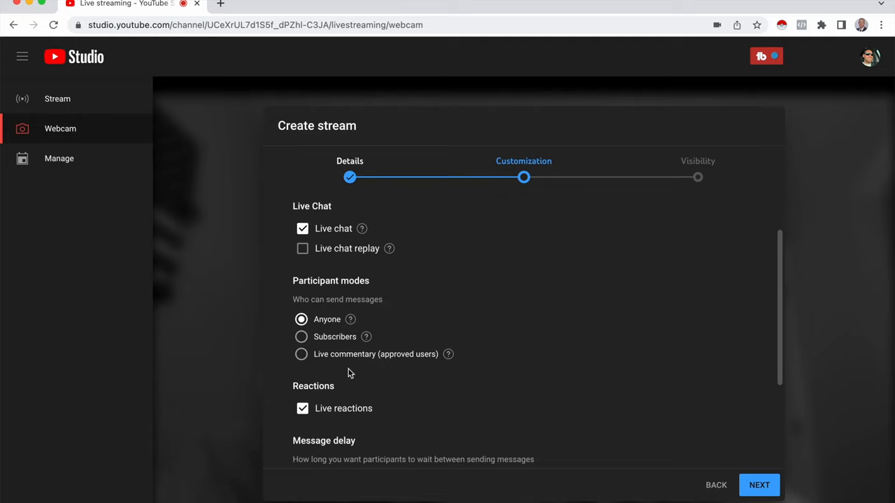
pyautogui.moveTo(632, 338)
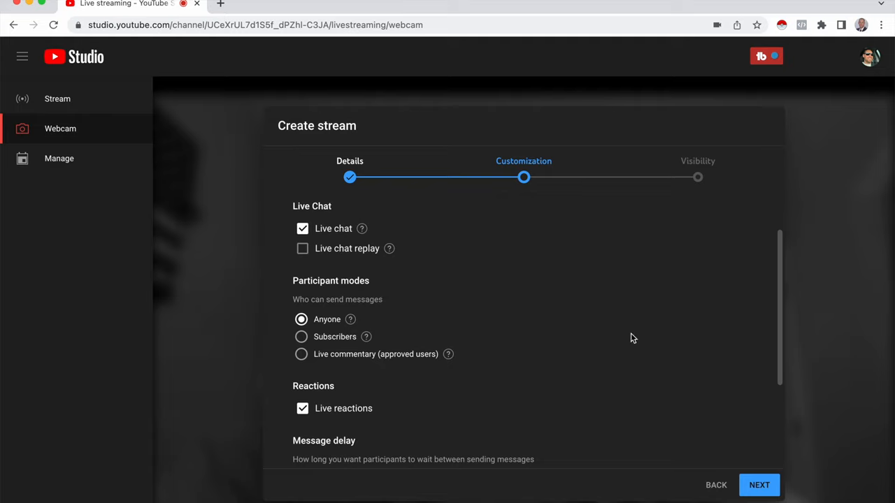
pyautogui.scroll(-3)
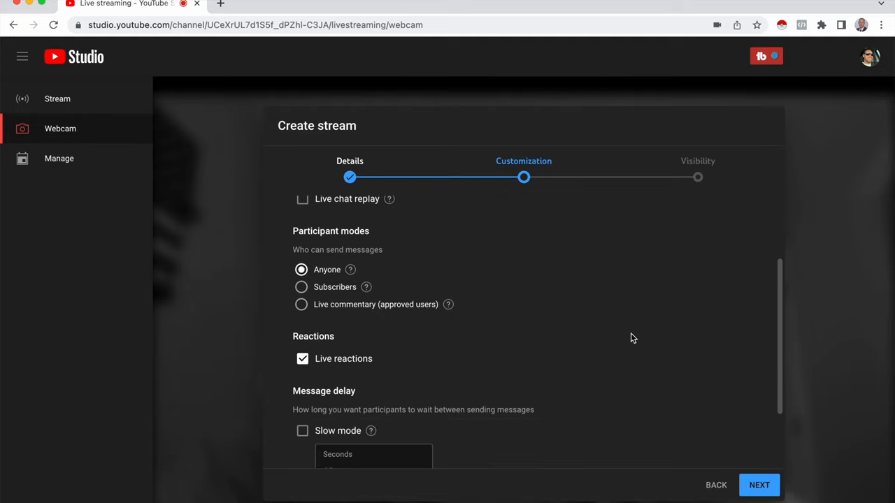
pyautogui.scroll(-3)
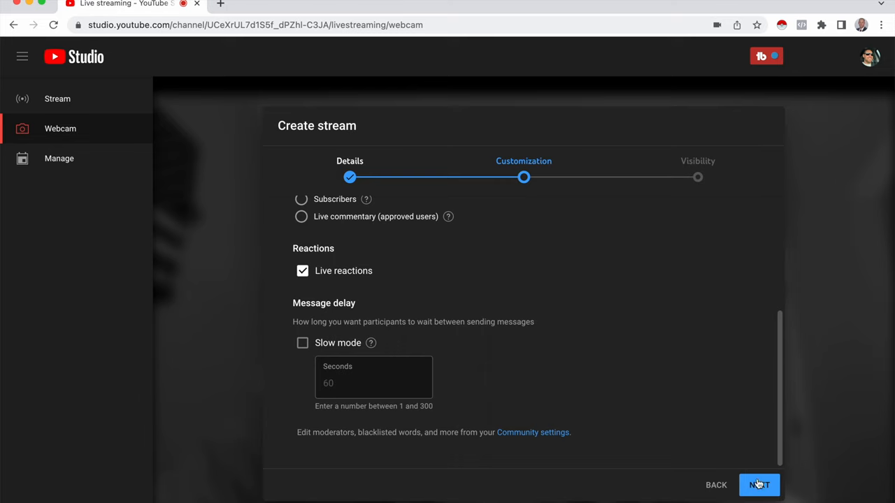
# Step: Set the stream's visibility to Private and finish creating it with Done
pyautogui.click(758, 483)
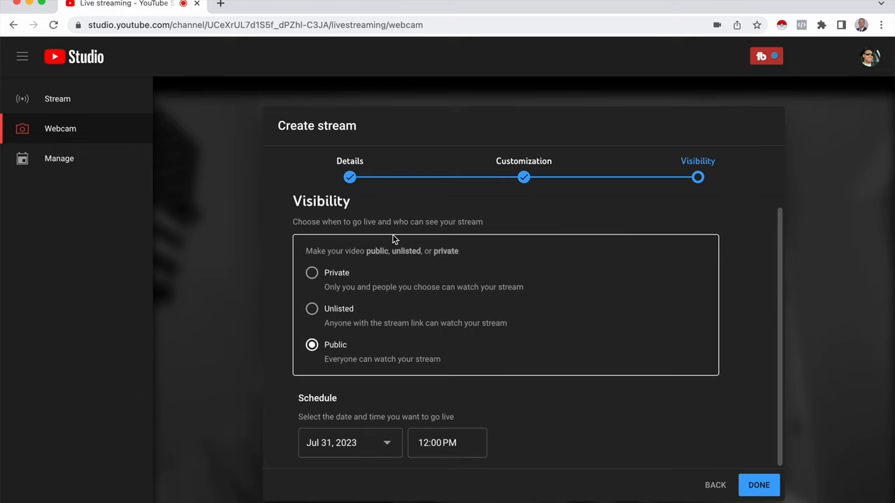
pyautogui.moveTo(383, 322)
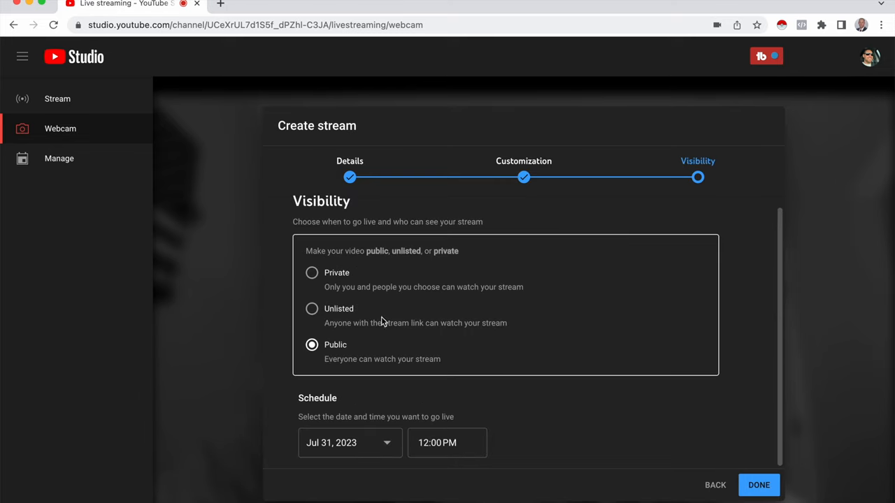
pyautogui.moveTo(372, 355)
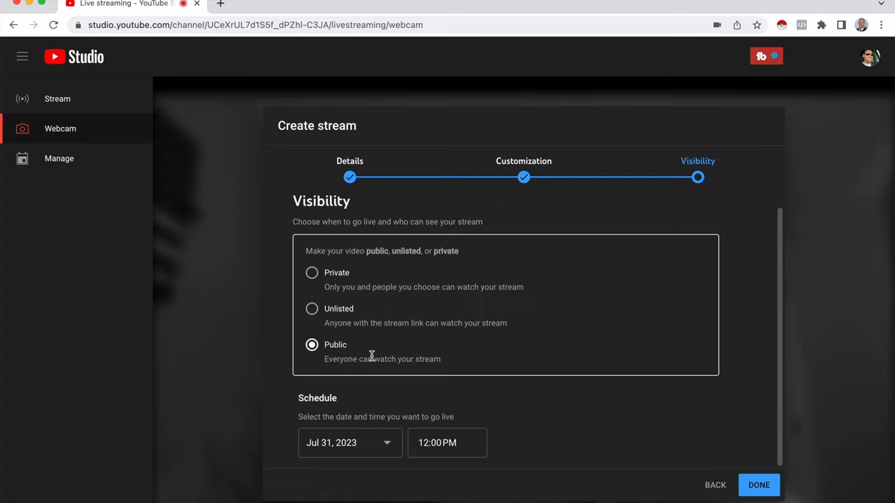
pyautogui.moveTo(388, 397)
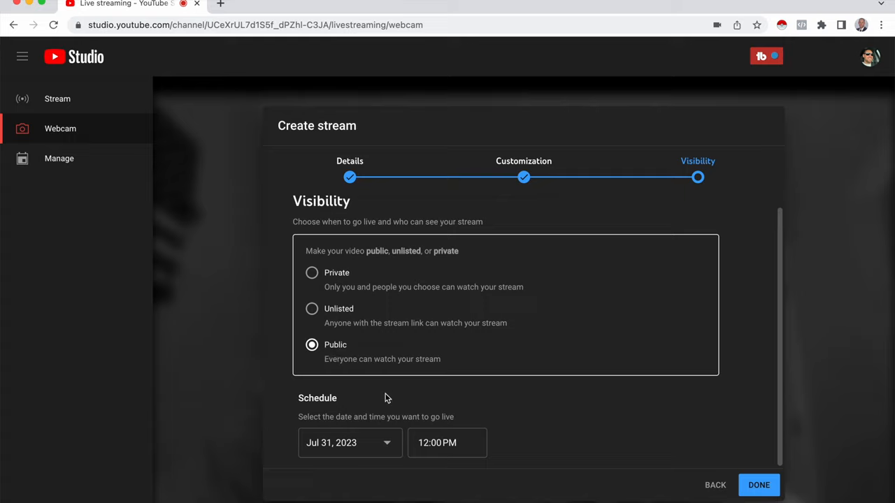
pyautogui.moveTo(341, 283)
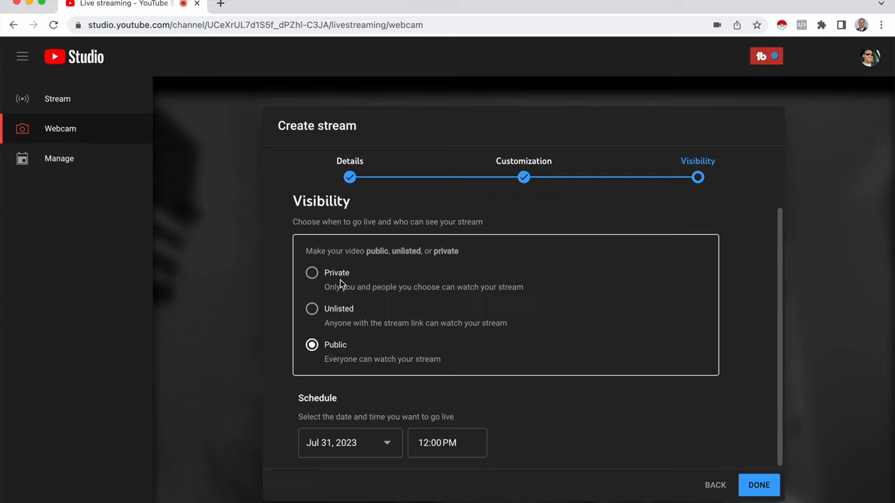
pyautogui.click(312, 273)
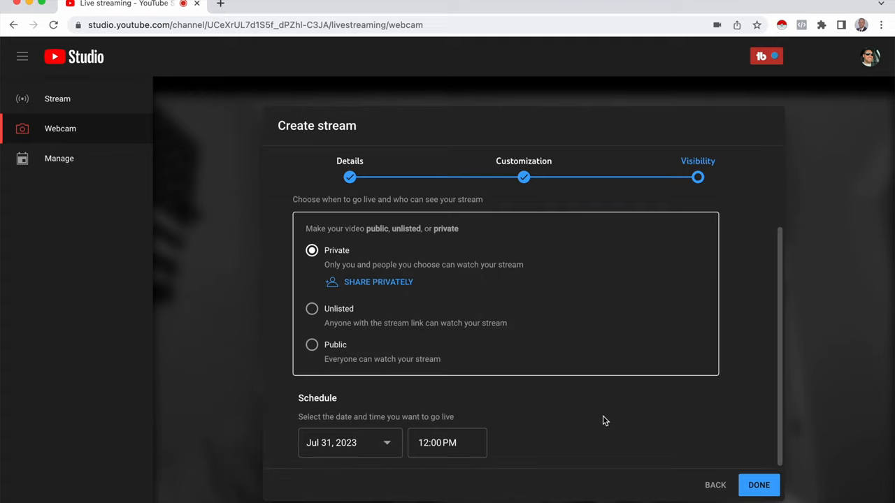
pyautogui.moveTo(316, 398)
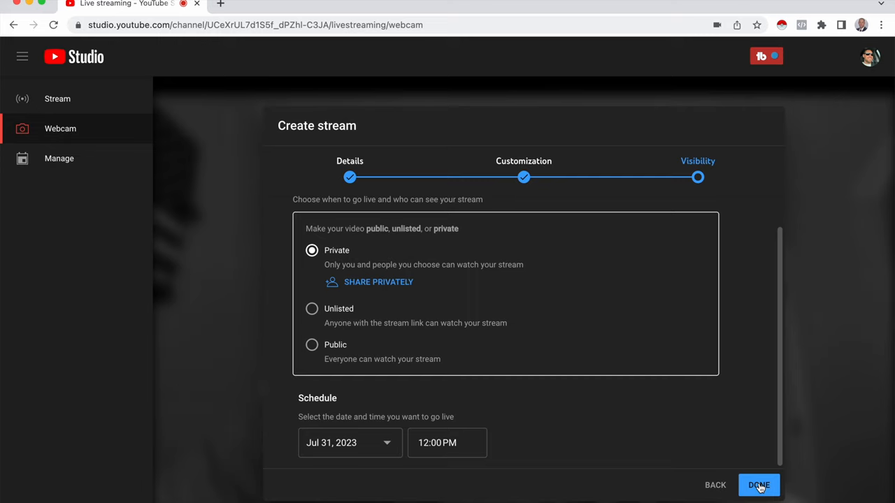
pyautogui.click(758, 486)
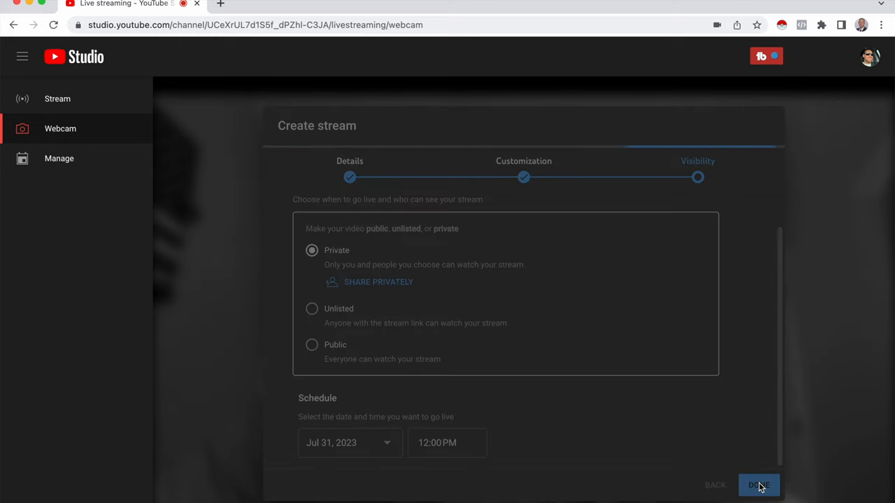
pyautogui.click(758, 485)
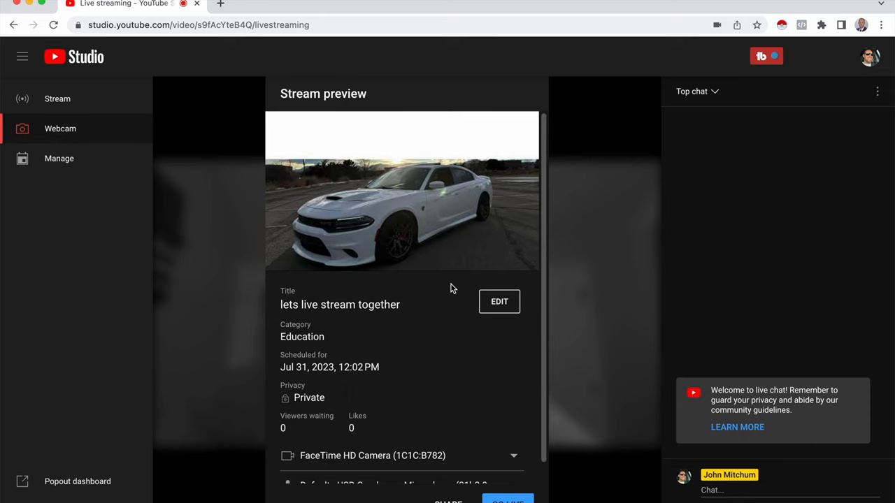
pyautogui.scroll(-3)
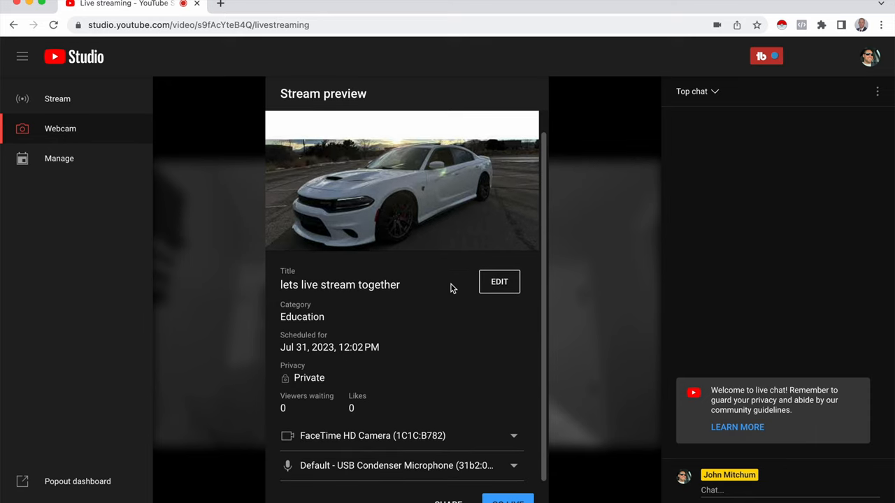
pyautogui.moveTo(352, 285)
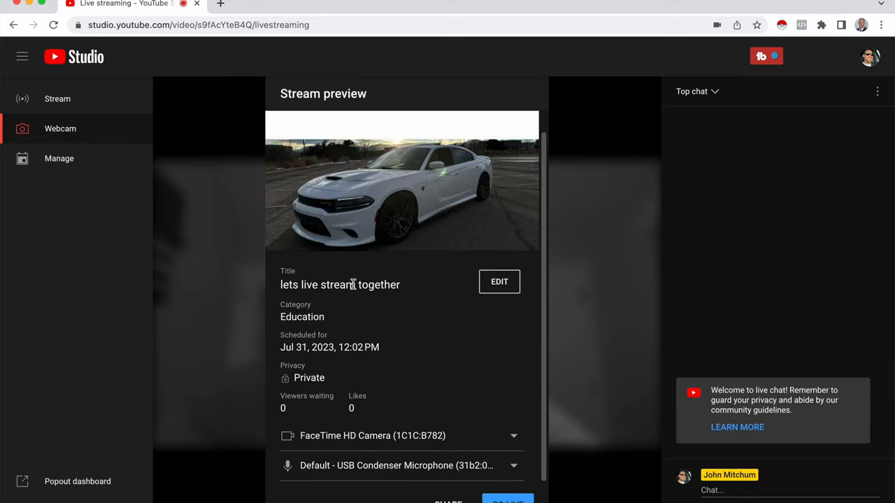
pyautogui.moveTo(403, 337)
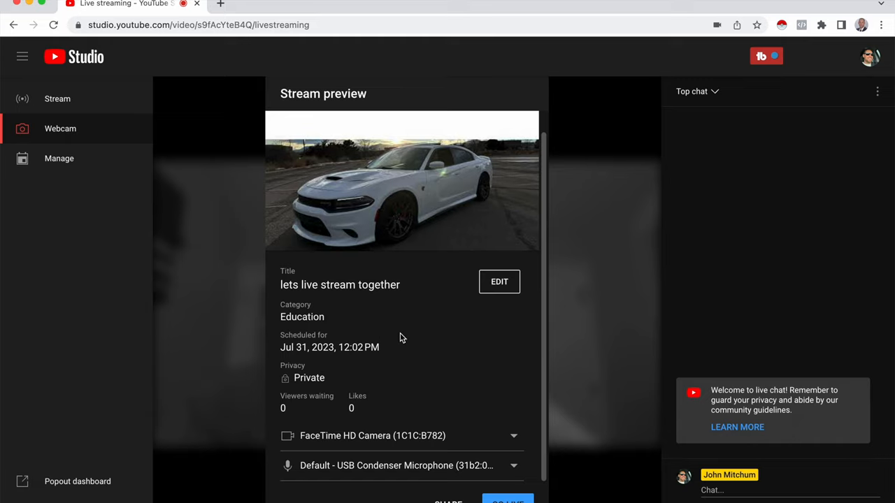
pyautogui.moveTo(294, 282)
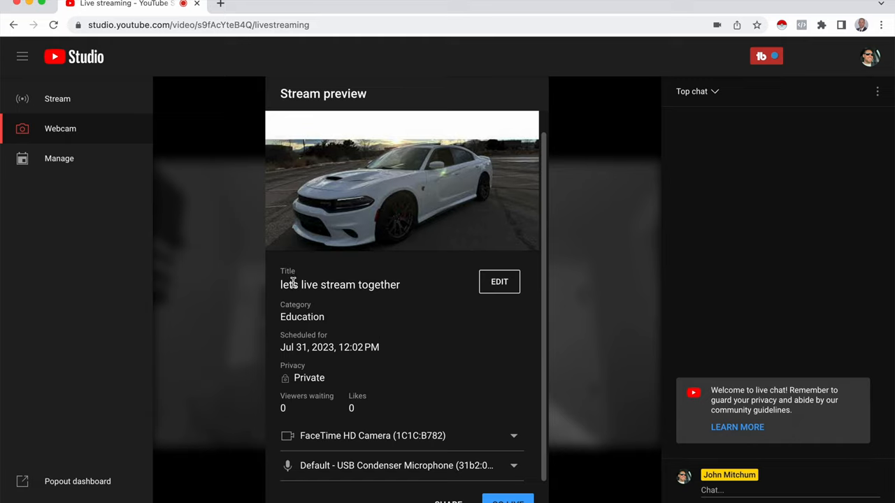
pyautogui.moveTo(400, 336)
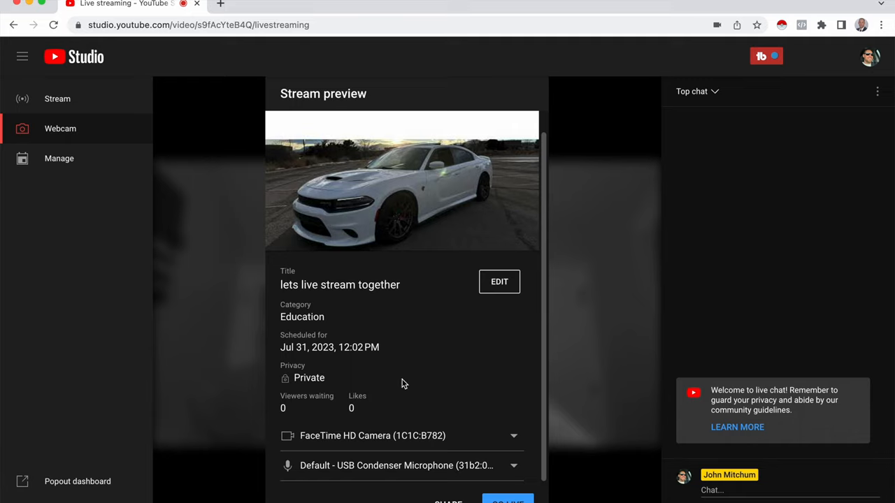
pyautogui.moveTo(353, 383)
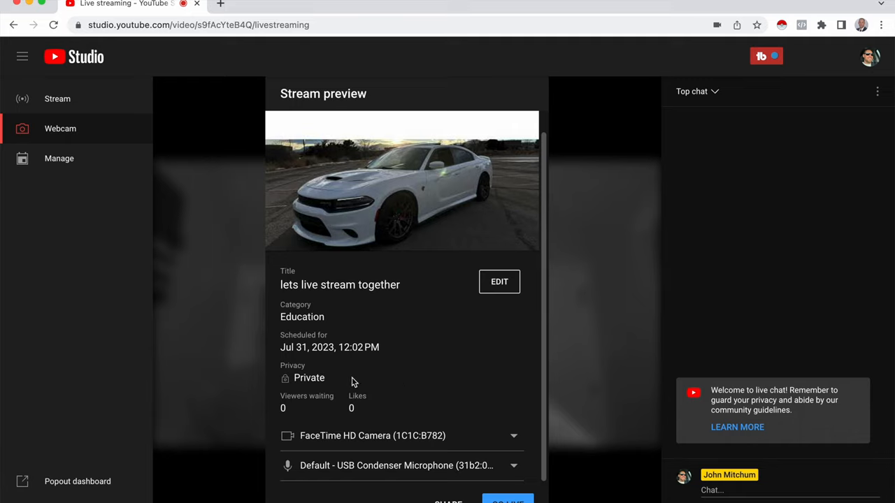
pyautogui.moveTo(433, 416)
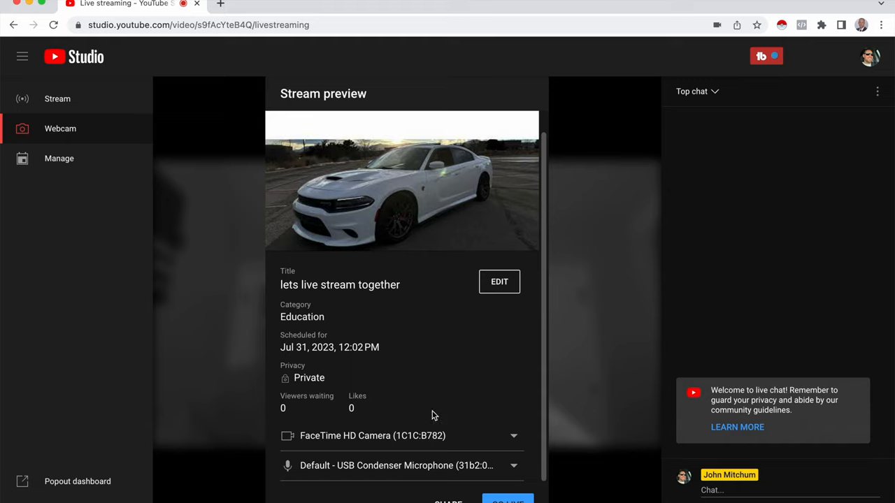
pyautogui.moveTo(350, 408)
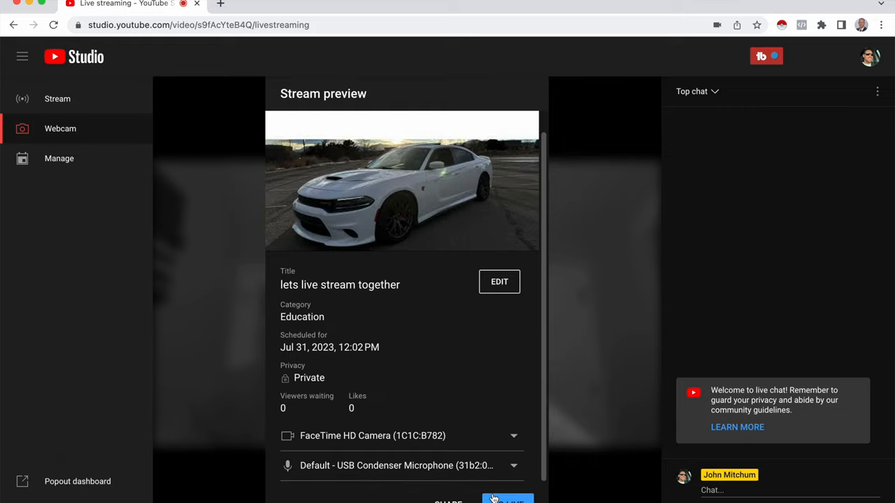
pyautogui.moveTo(495, 498)
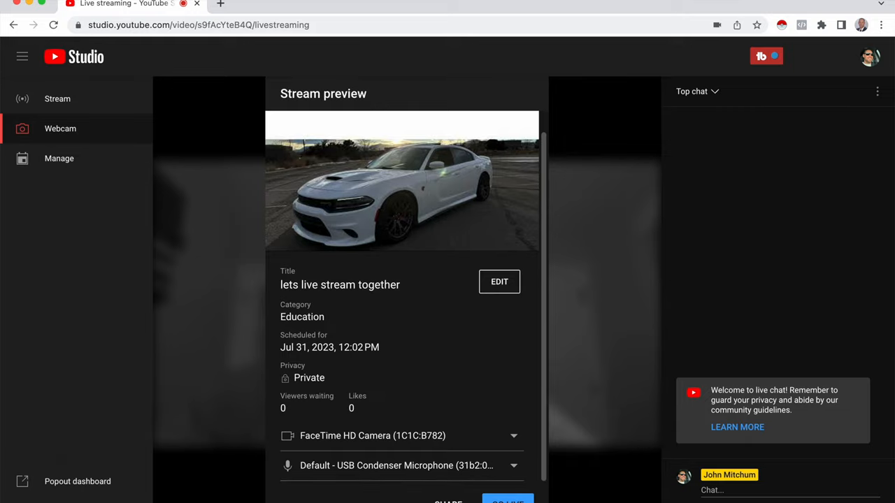
# Step: Go live with the webcam stream, then end it after about 29 seconds
pyautogui.click(508, 500)
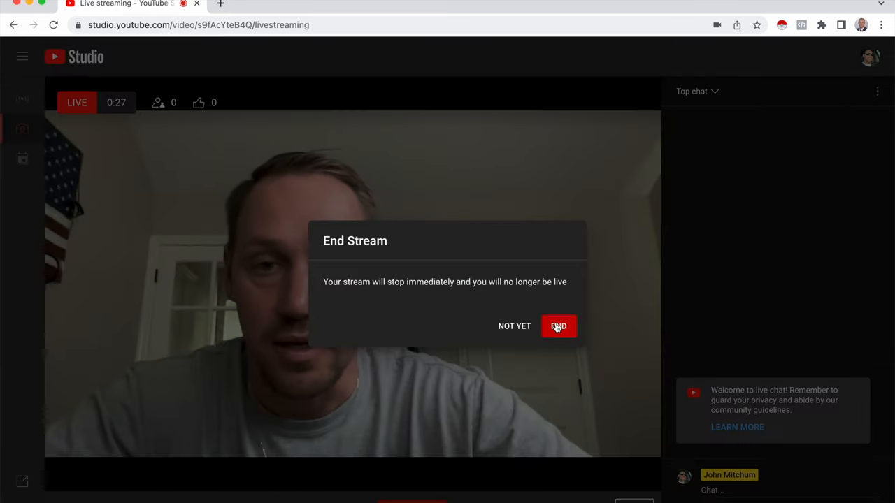
pyautogui.click(559, 326)
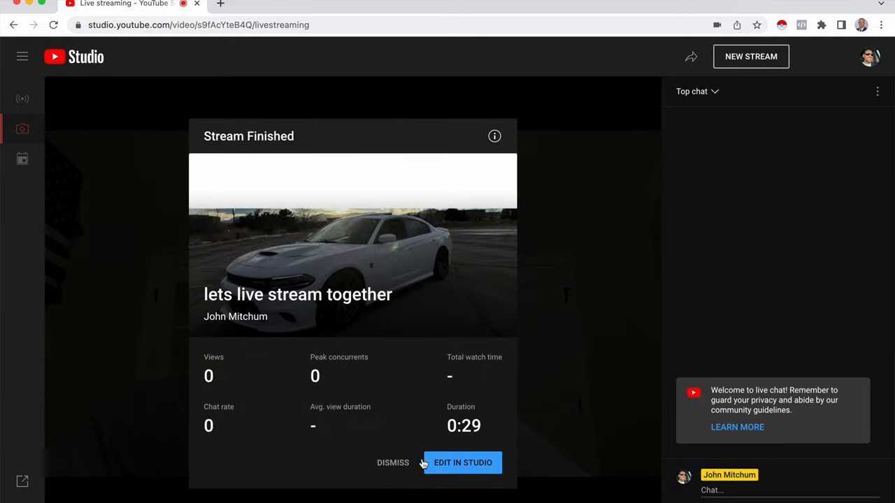
# Step: Dismiss the summary and list the private 'lets live stream together' replays under Content > Live
pyautogui.click(393, 461)
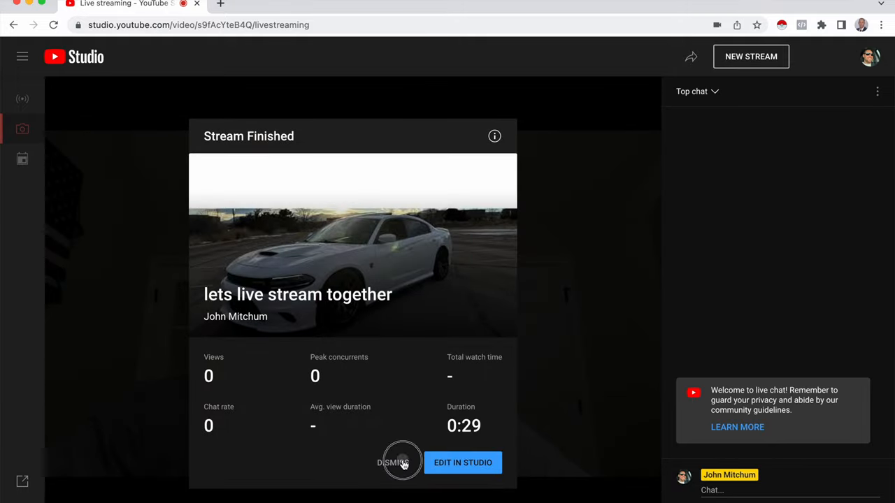
pyautogui.click(389, 462)
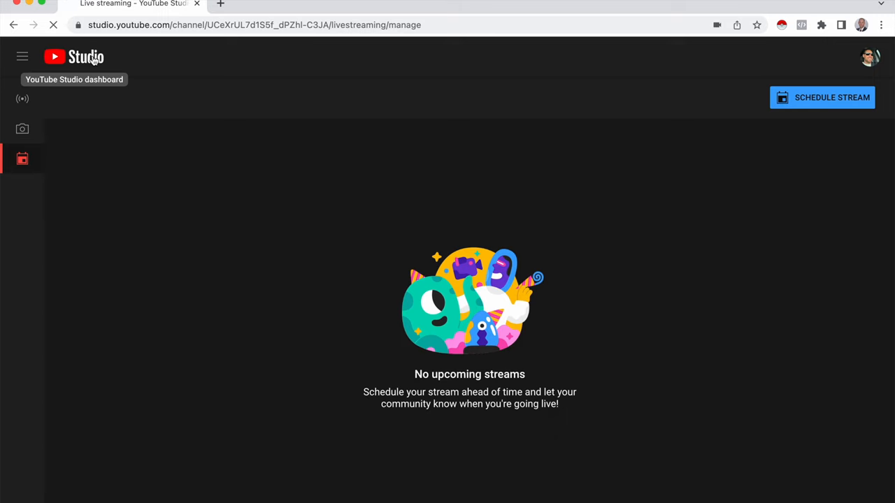
pyautogui.click(74, 56)
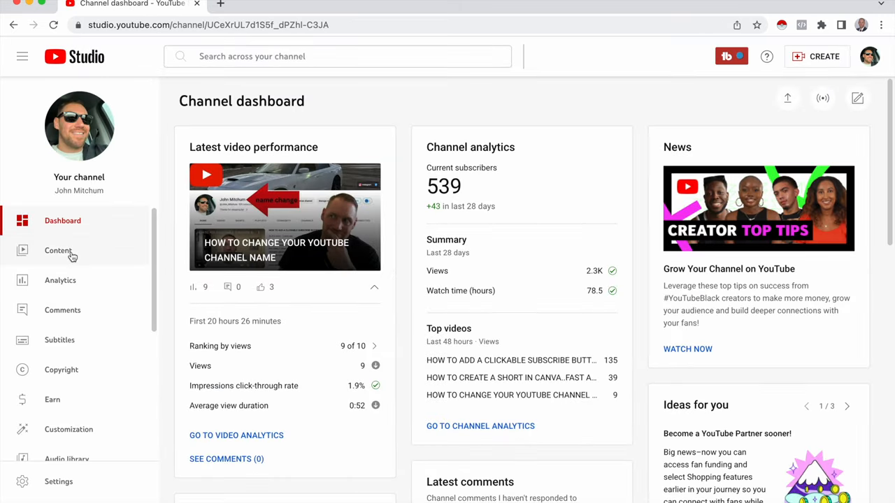
pyautogui.click(59, 250)
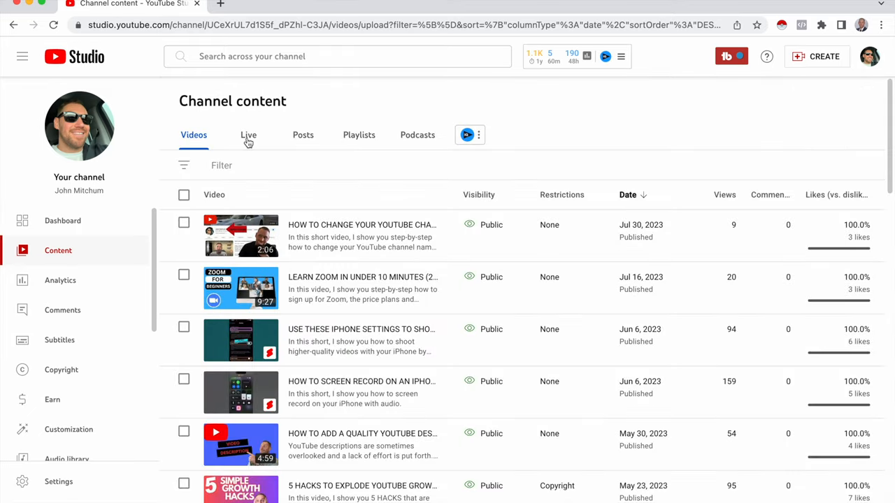
pyautogui.click(249, 134)
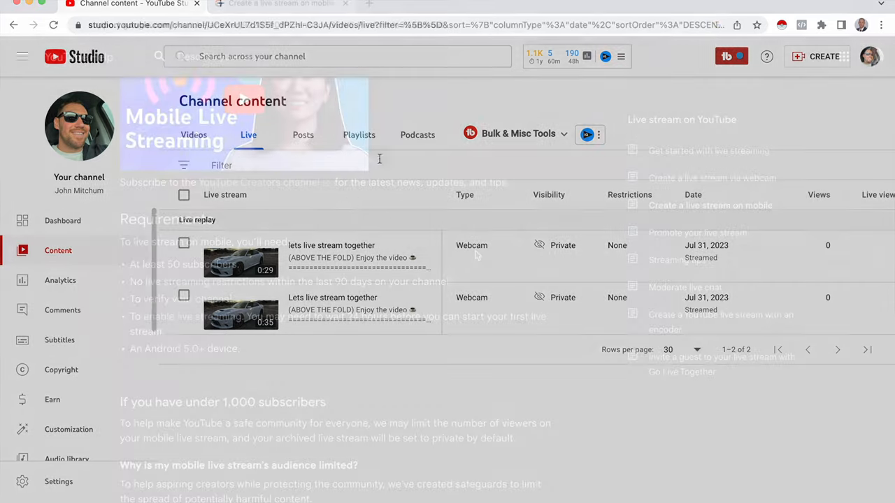
# Step: View the mobile live streaming help article's requirements and under-1,000-subscriber limits
pyautogui.click(280, 4)
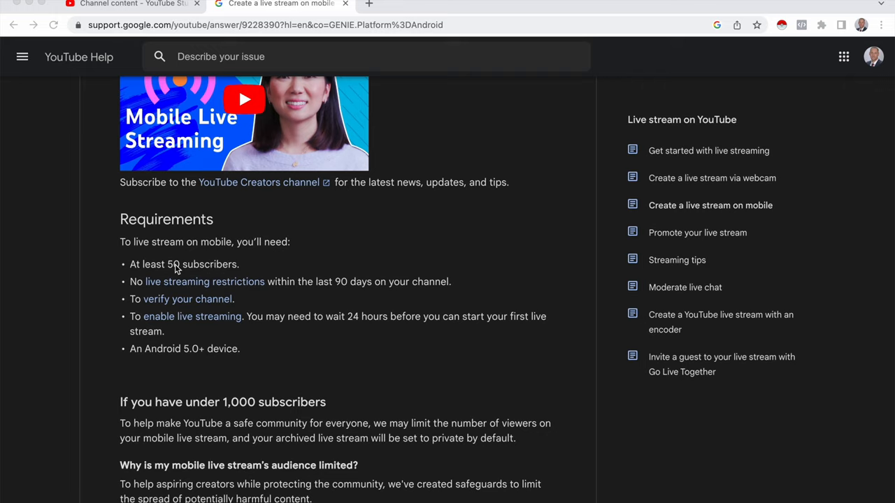
pyautogui.moveTo(175, 272)
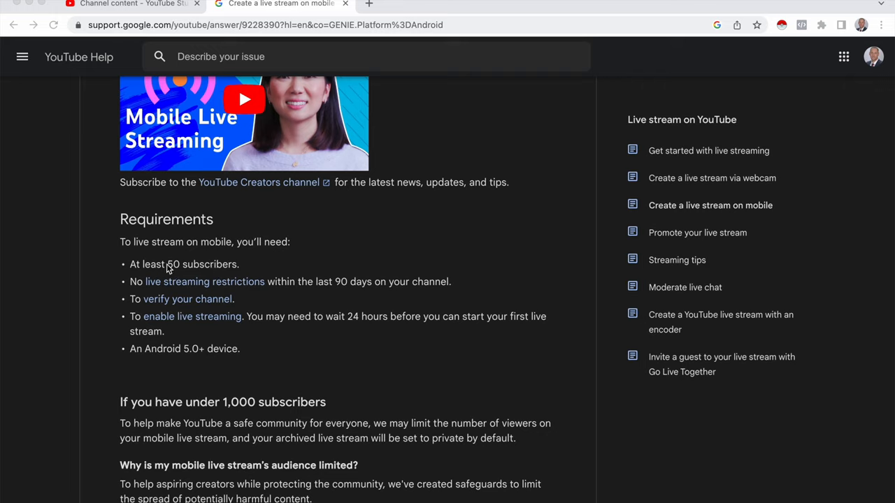
pyautogui.moveTo(286, 293)
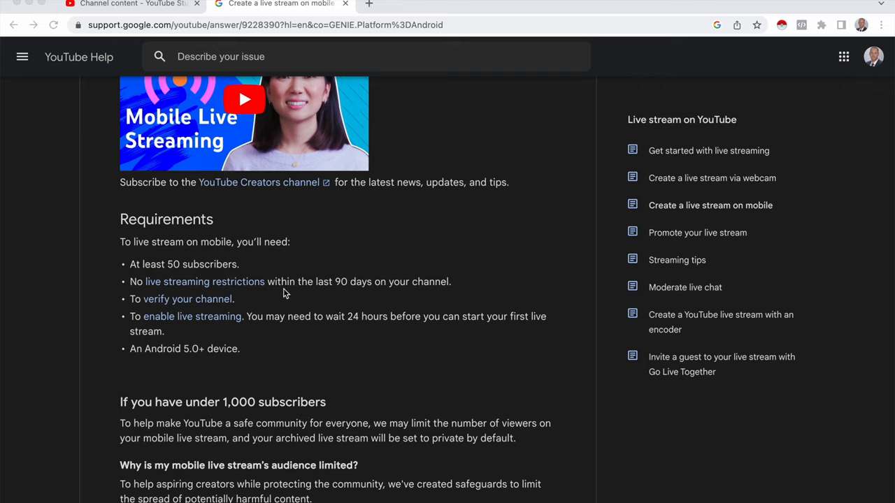
pyautogui.moveTo(338, 293)
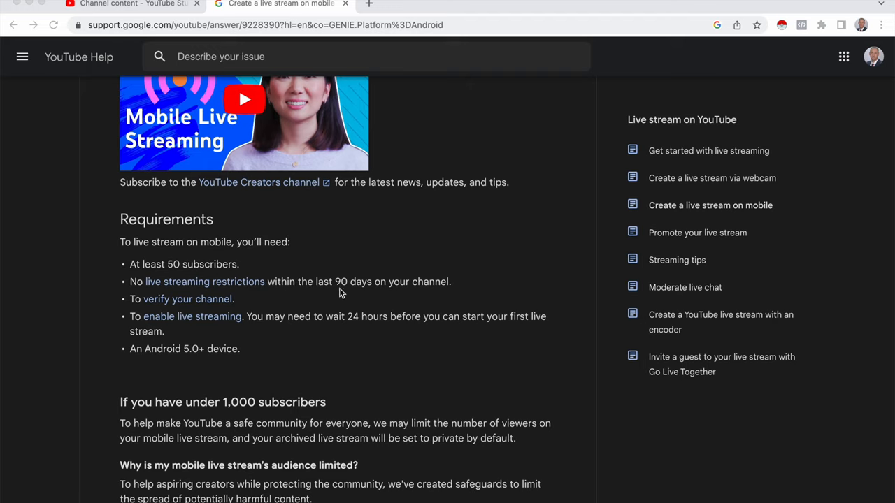
pyautogui.moveTo(273, 305)
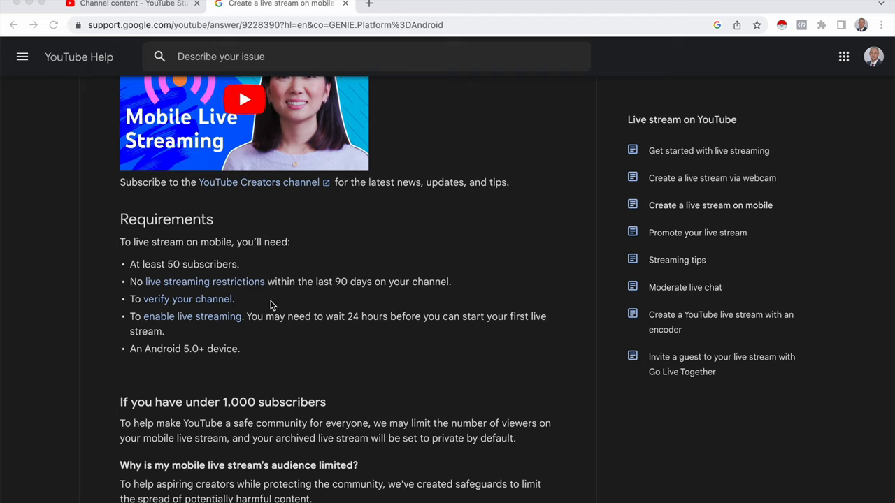
pyautogui.moveTo(210, 306)
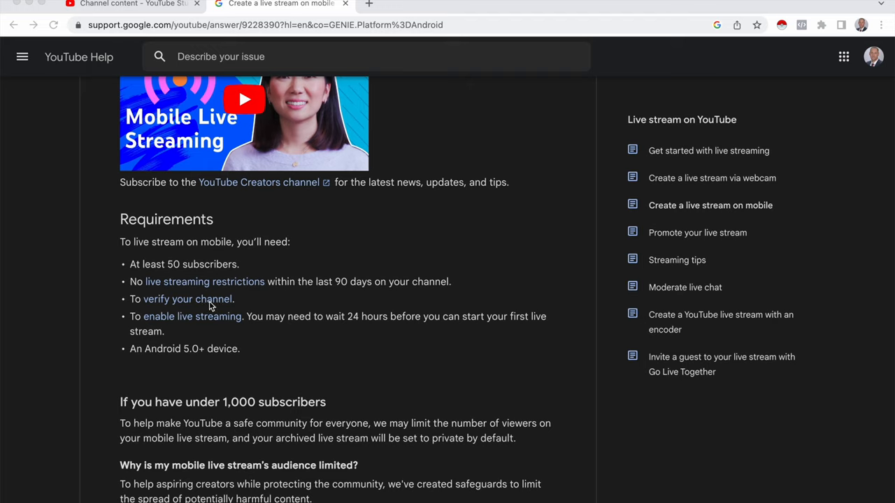
pyautogui.moveTo(293, 332)
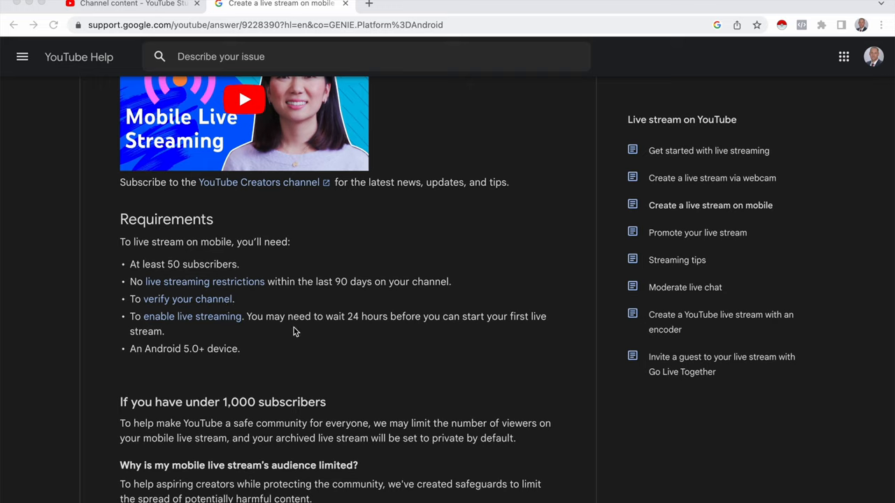
pyautogui.moveTo(265, 323)
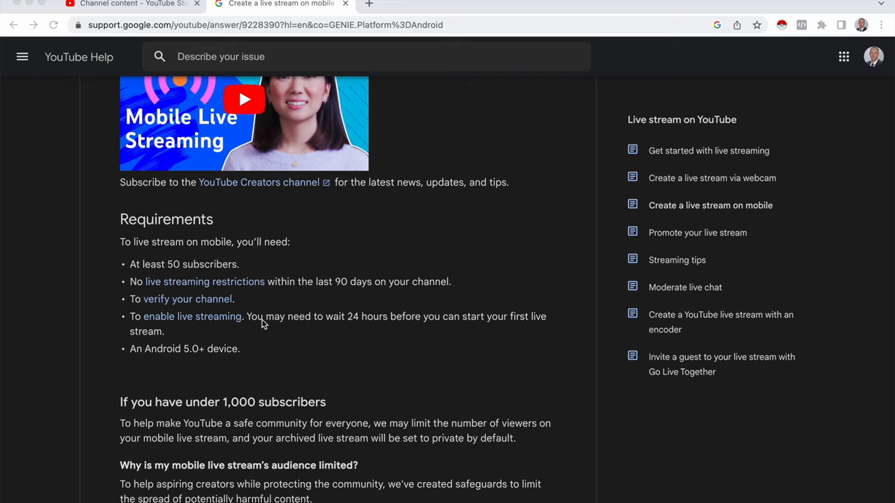
pyautogui.scroll(-3)
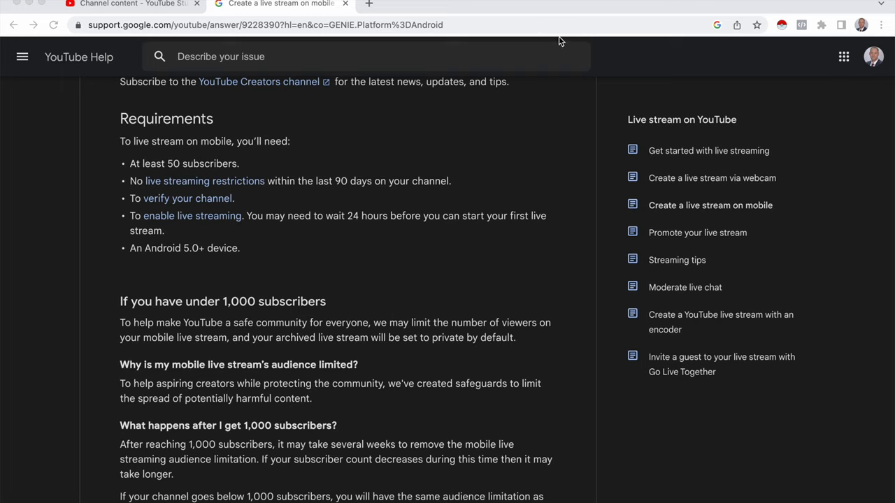
pyautogui.moveTo(580, 9)
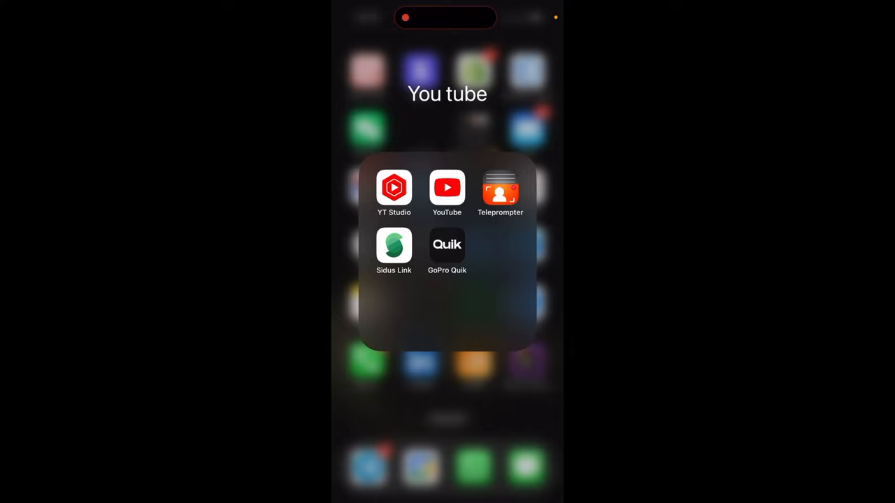
# Step: Launch the YouTube mobile app and bring up its create options, including Go live
pyautogui.click(447, 187)
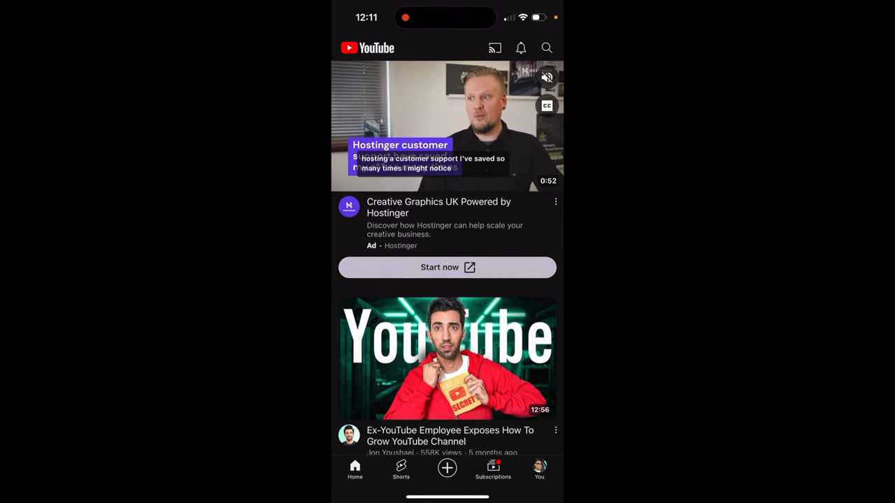
pyautogui.click(447, 468)
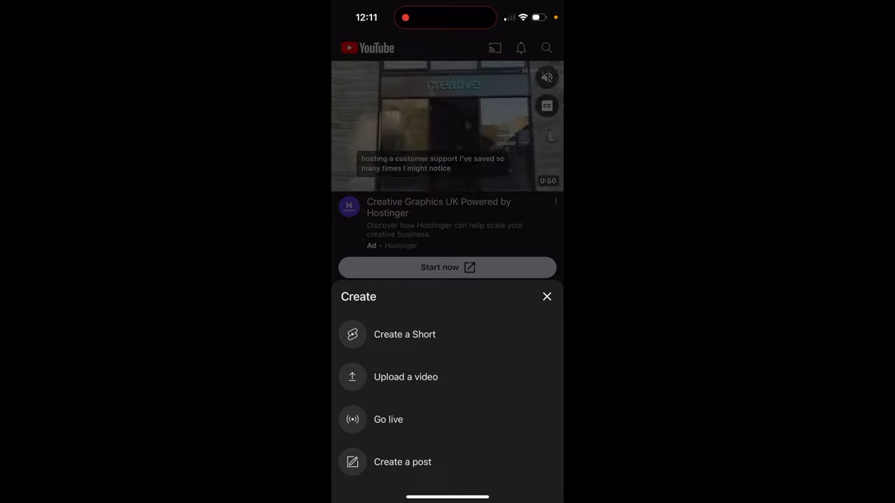